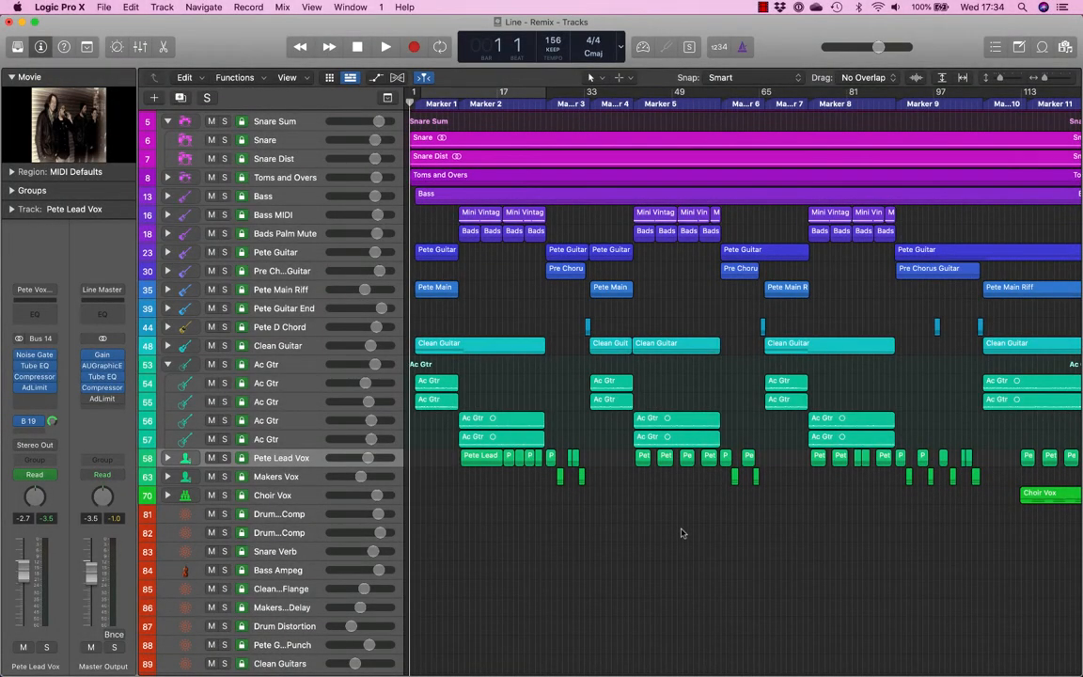
# Start playback and expand the Pete Lead Vox folder to show its chorus and send sub-tracks
pyautogui.click(384, 45)
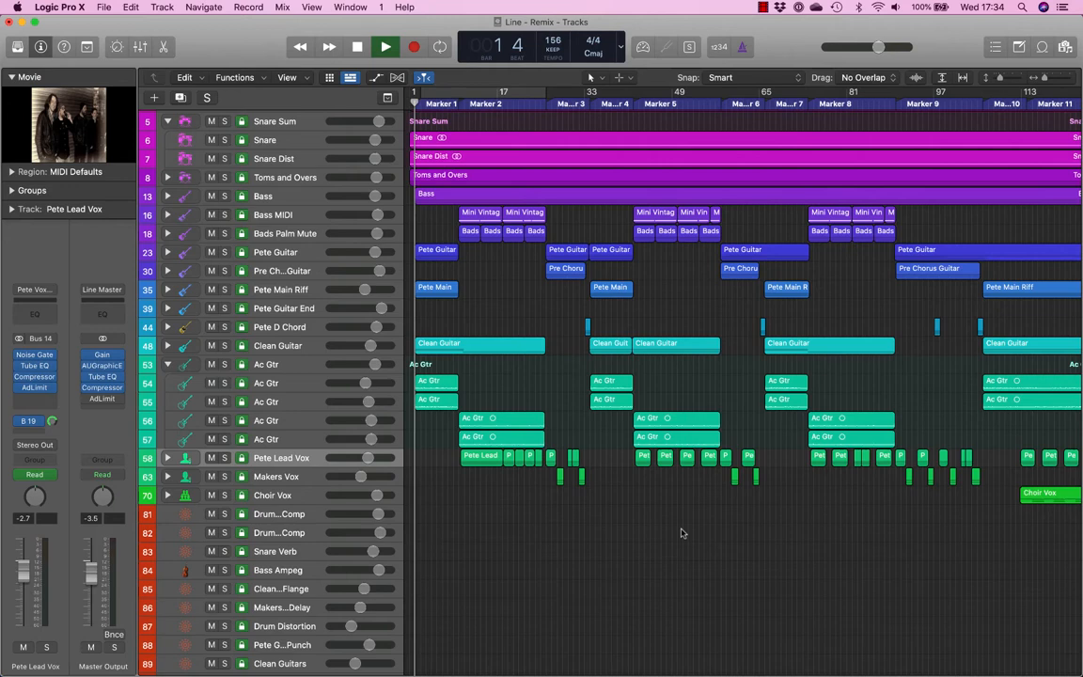
pyautogui.moveTo(876, 47); pyautogui.dragTo(877, 47)
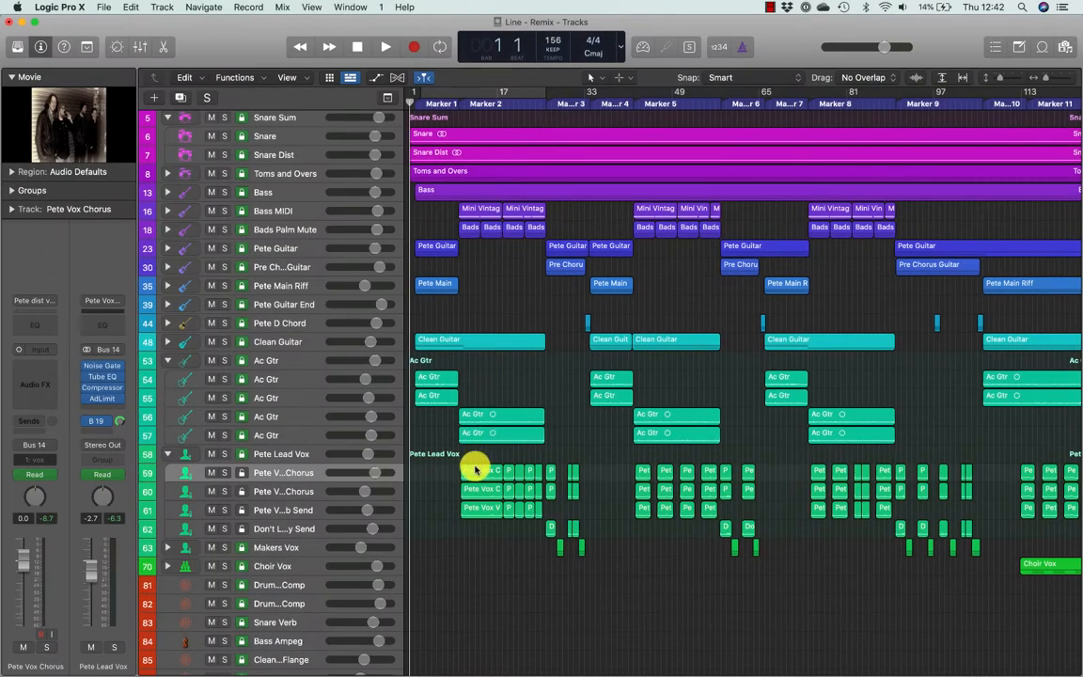
# Stop playback and select all 29 regions on the Pete Vox Chorus track
pyautogui.click(383, 47)
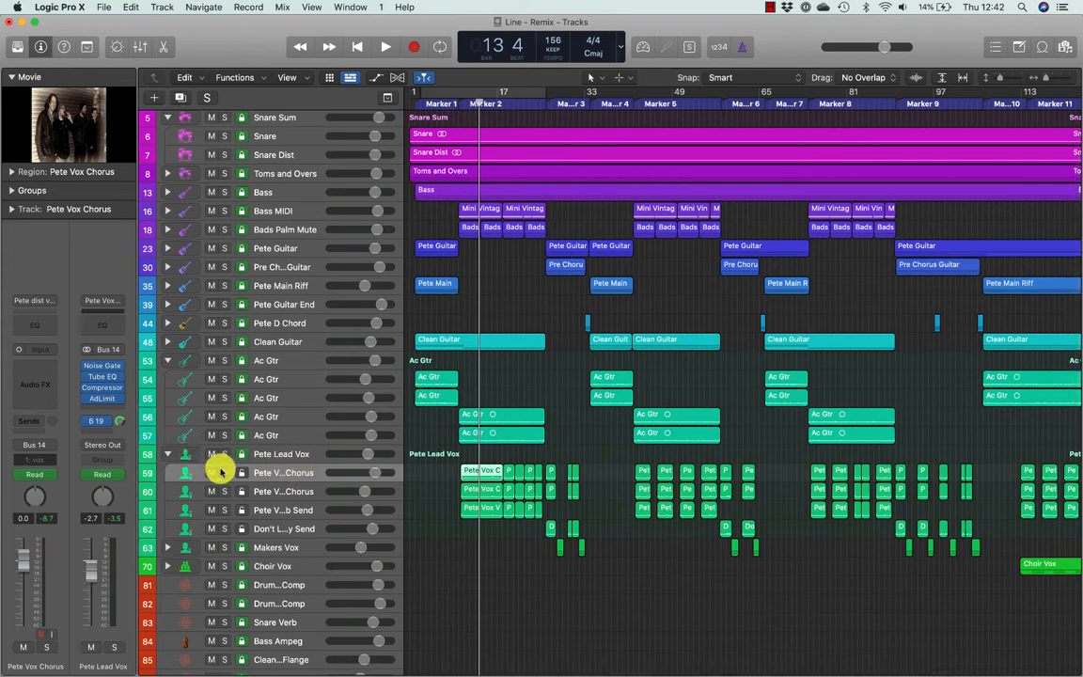
pyautogui.click(508, 472)
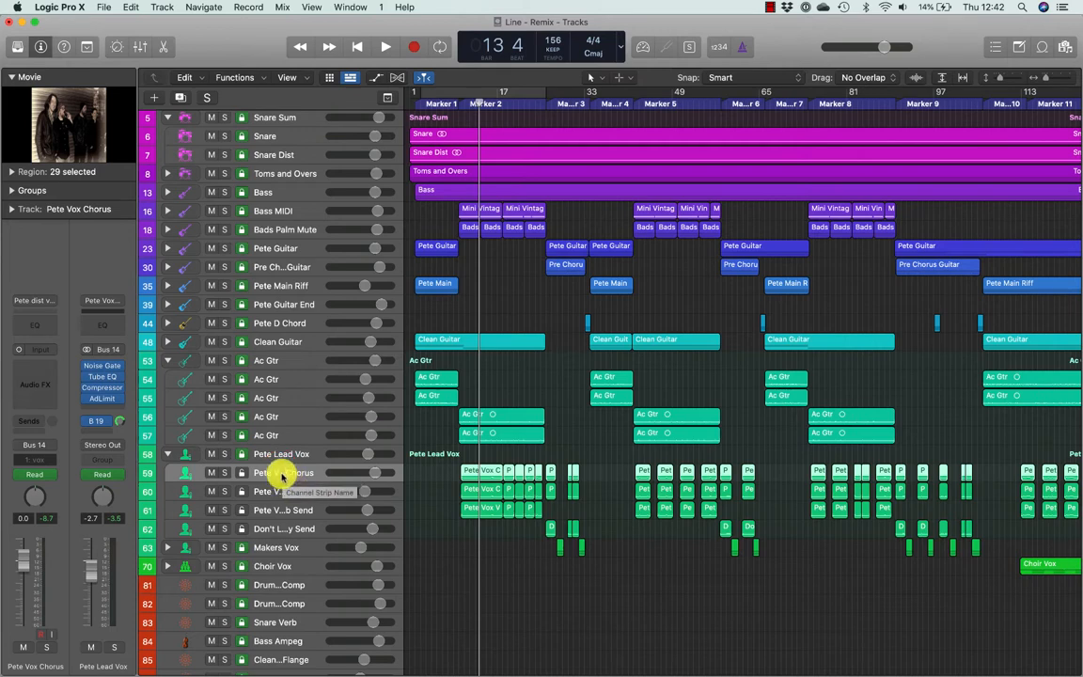
# Import the billy eilish vocal track with its plug-ins from the vocal track project via File > Import
pyautogui.click(103, 8)
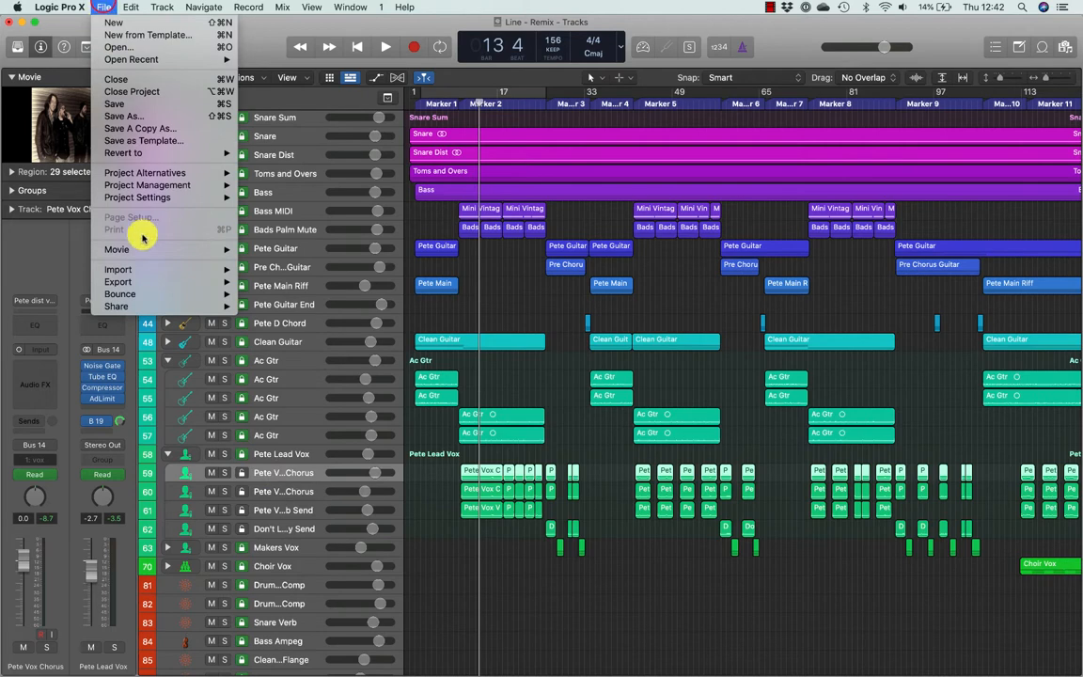
pyautogui.click(274, 267)
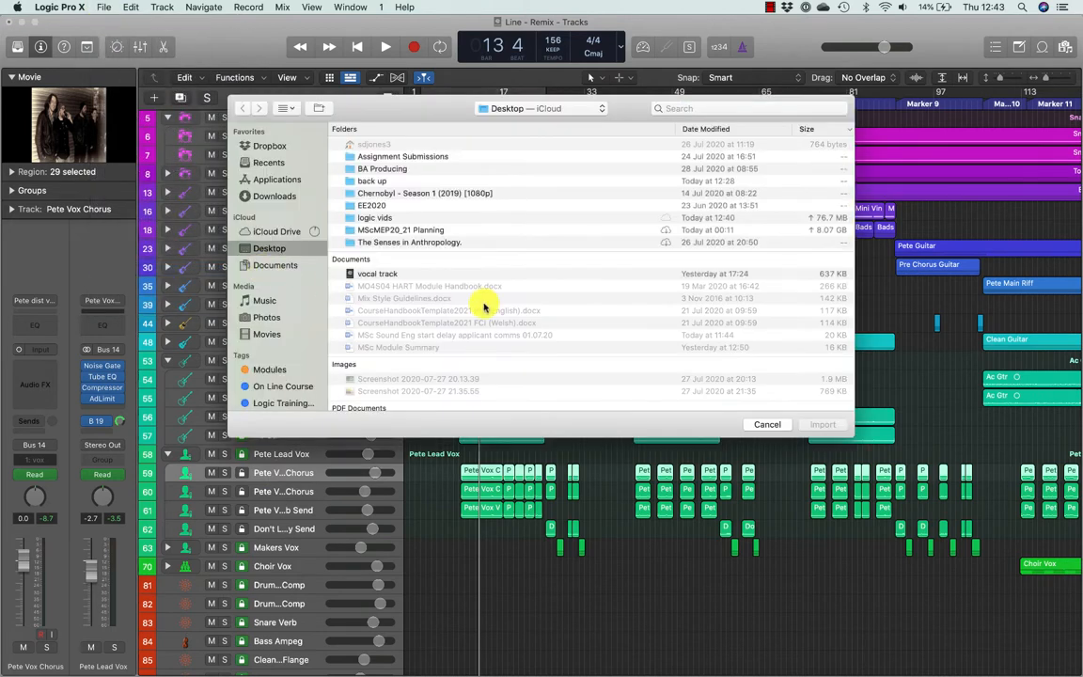
pyautogui.click(376, 274)
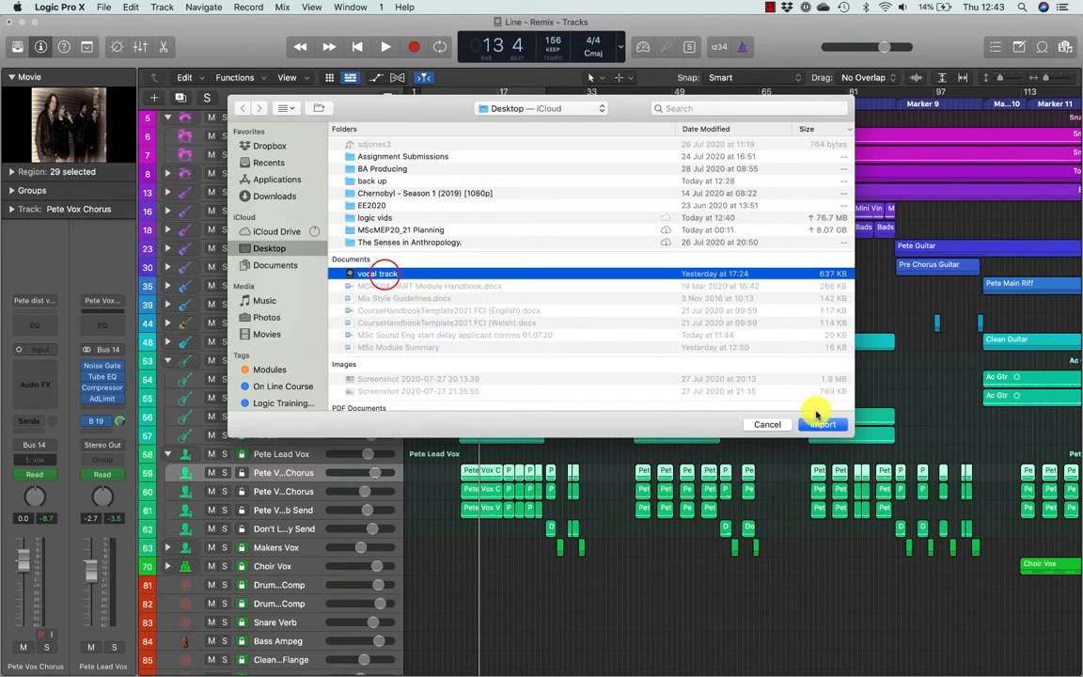
pyautogui.click(822, 425)
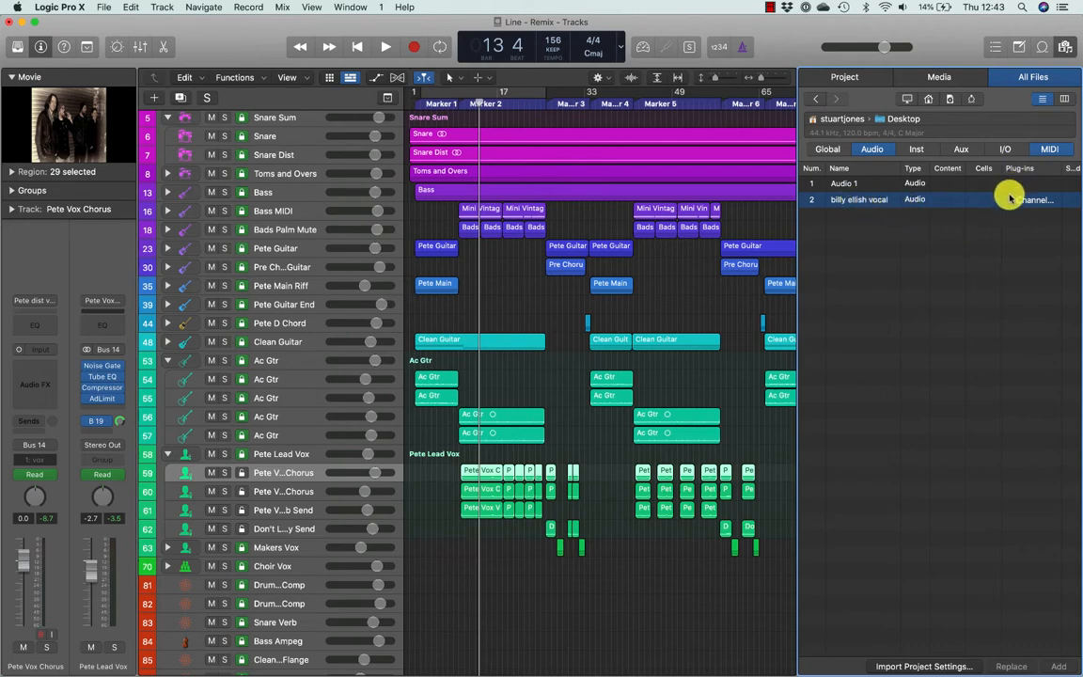
pyautogui.click(1008, 200)
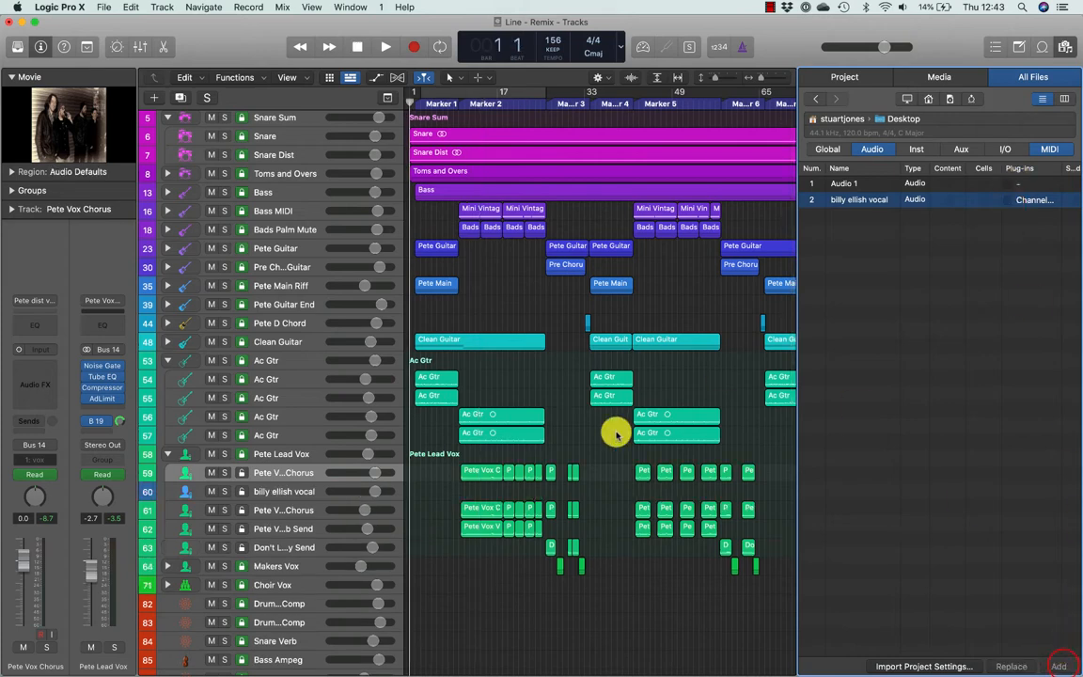
pyautogui.click(282, 491)
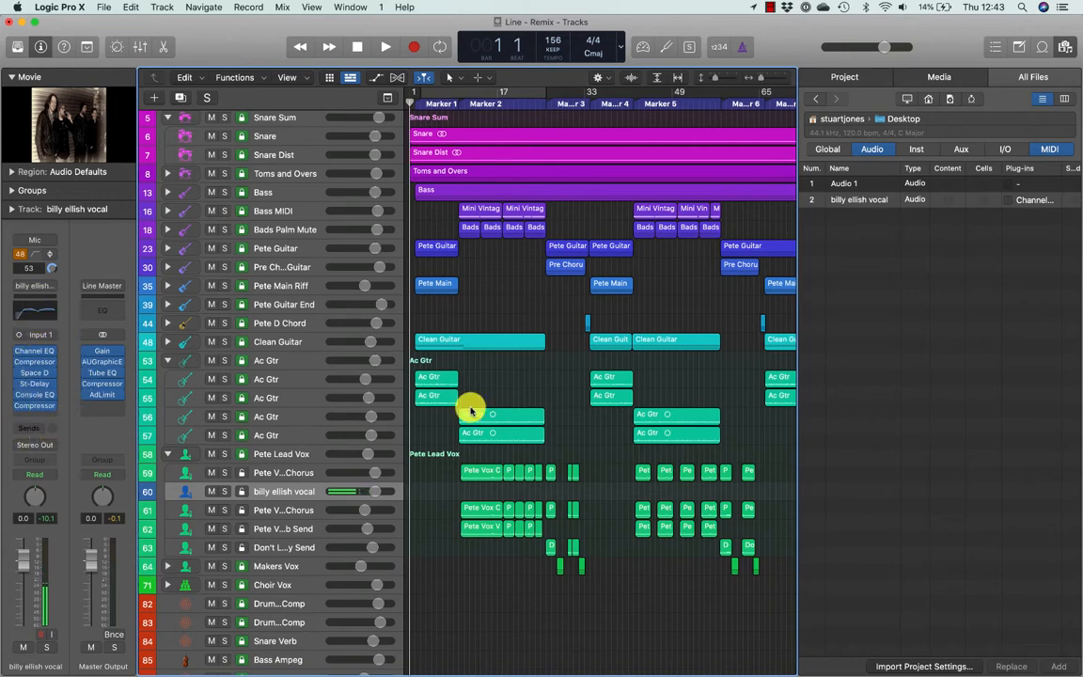
# Copy the chorus regions with automation onto the billy eilish vocal track and solo it during playback
pyautogui.click(477, 474)
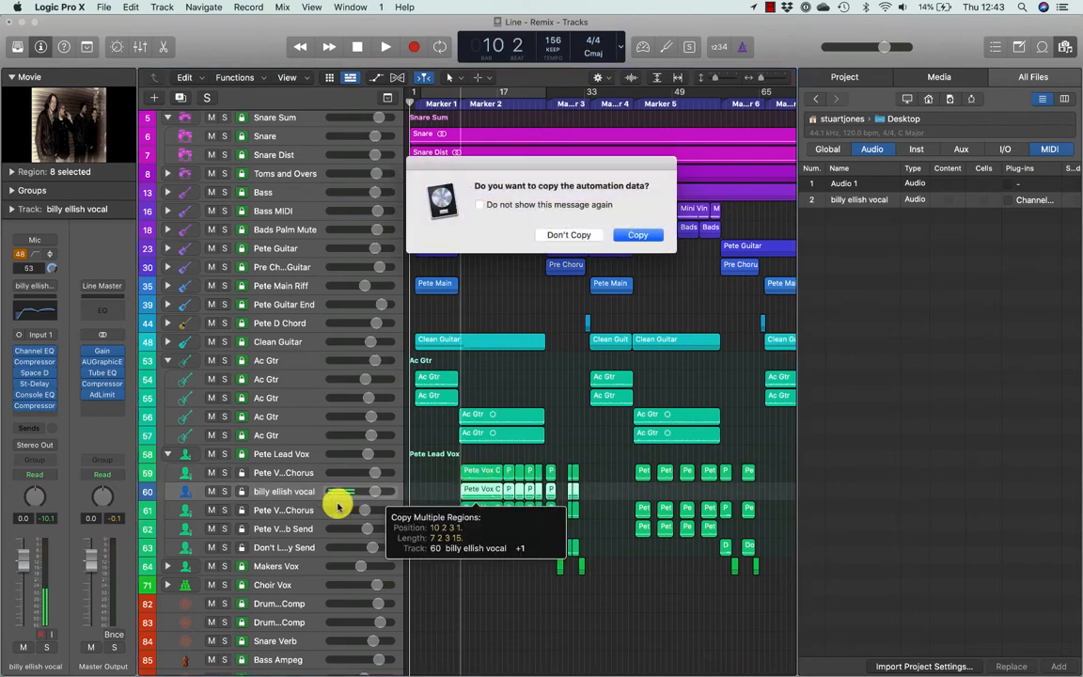
pyautogui.click(638, 235)
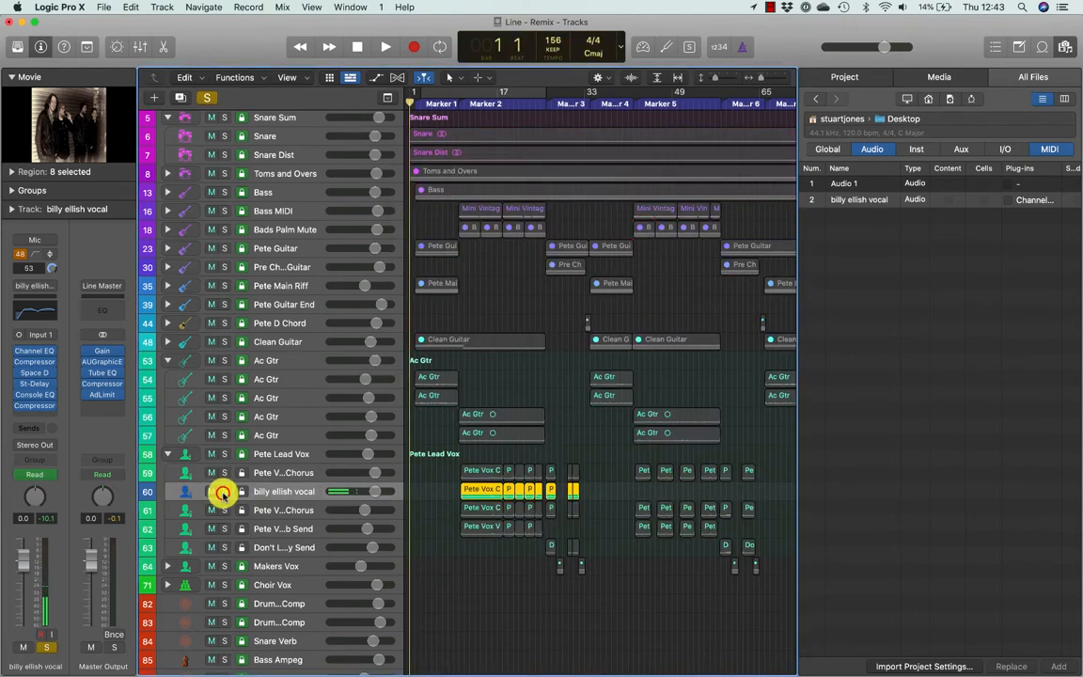
pyautogui.click(384, 45)
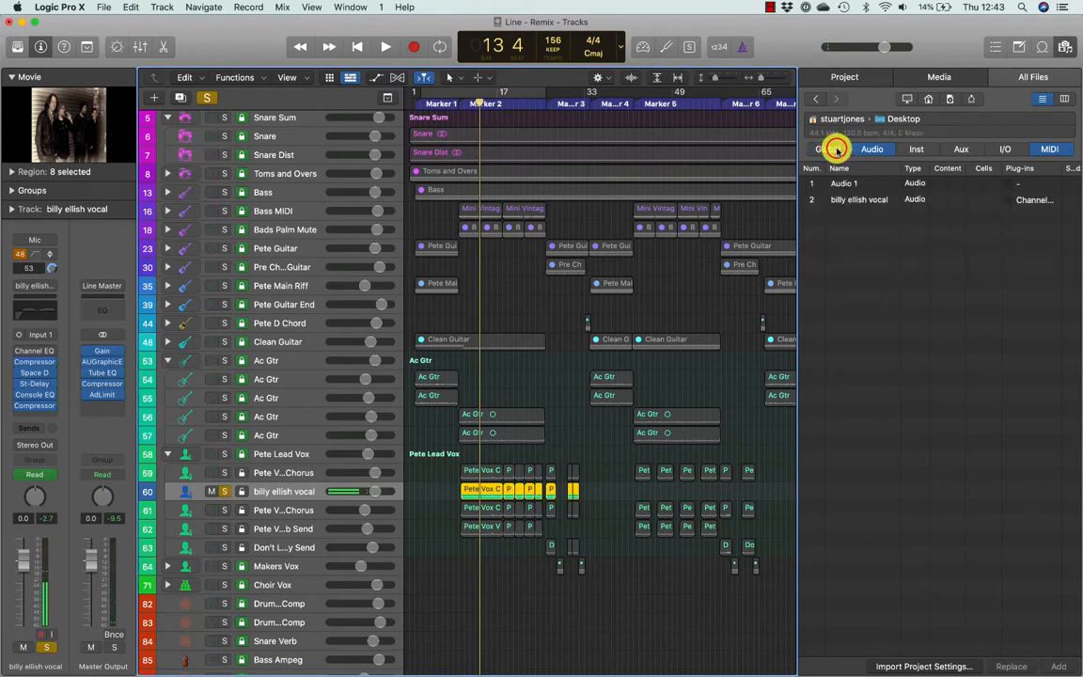
pyautogui.click(916, 149)
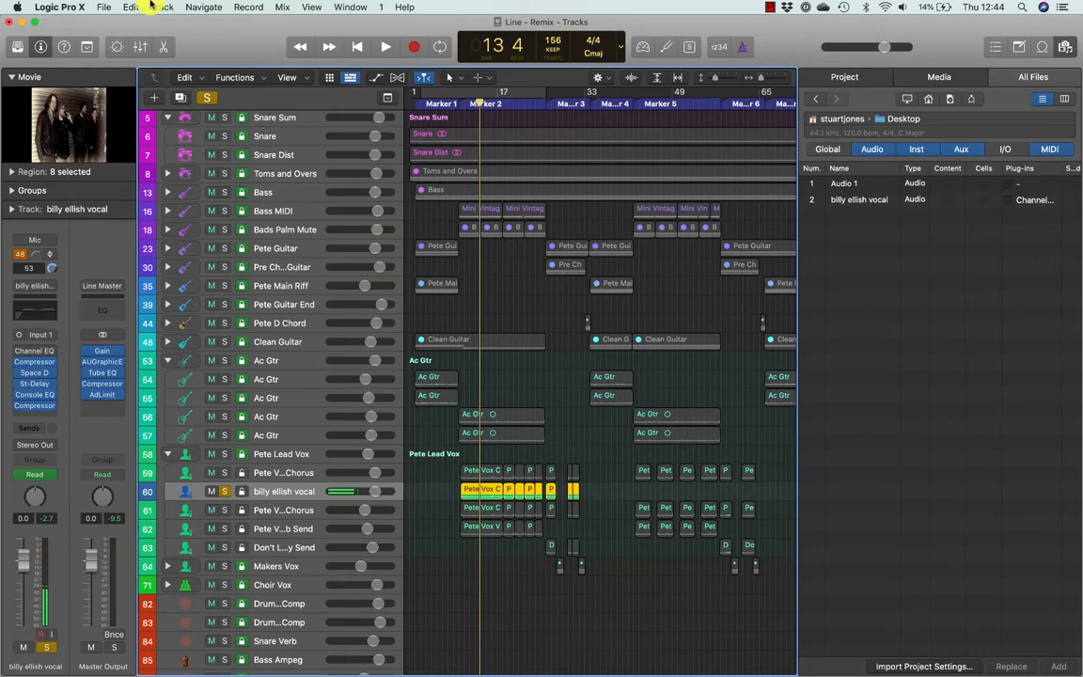
# Bring up the project's File menu options
pyautogui.click(105, 8)
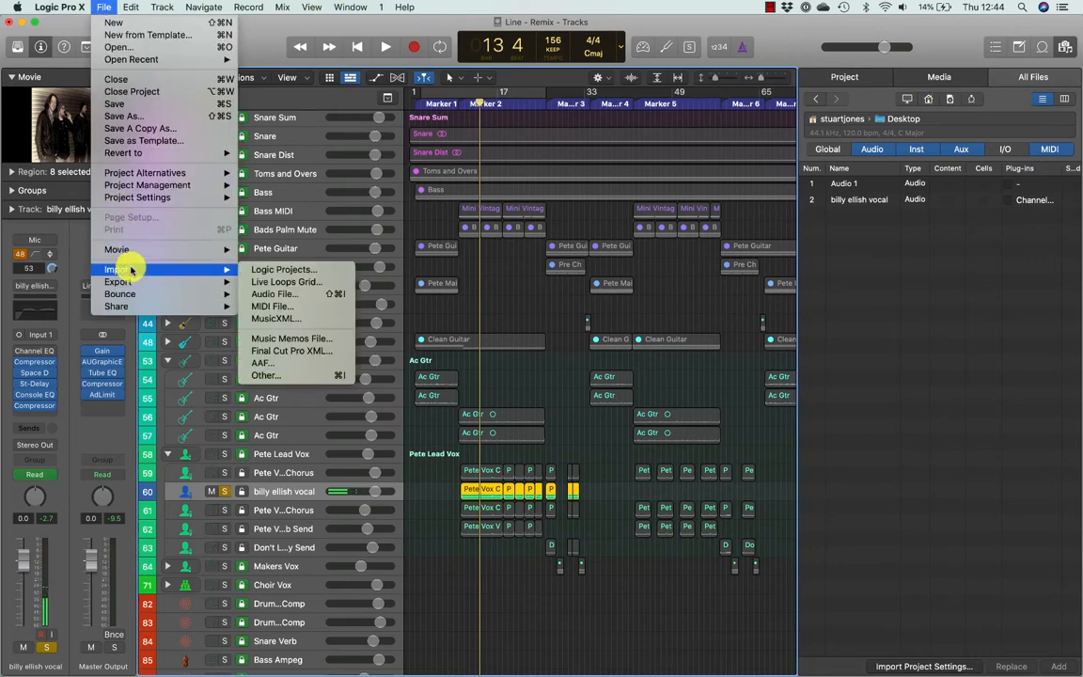
pyautogui.moveTo(275, 293)
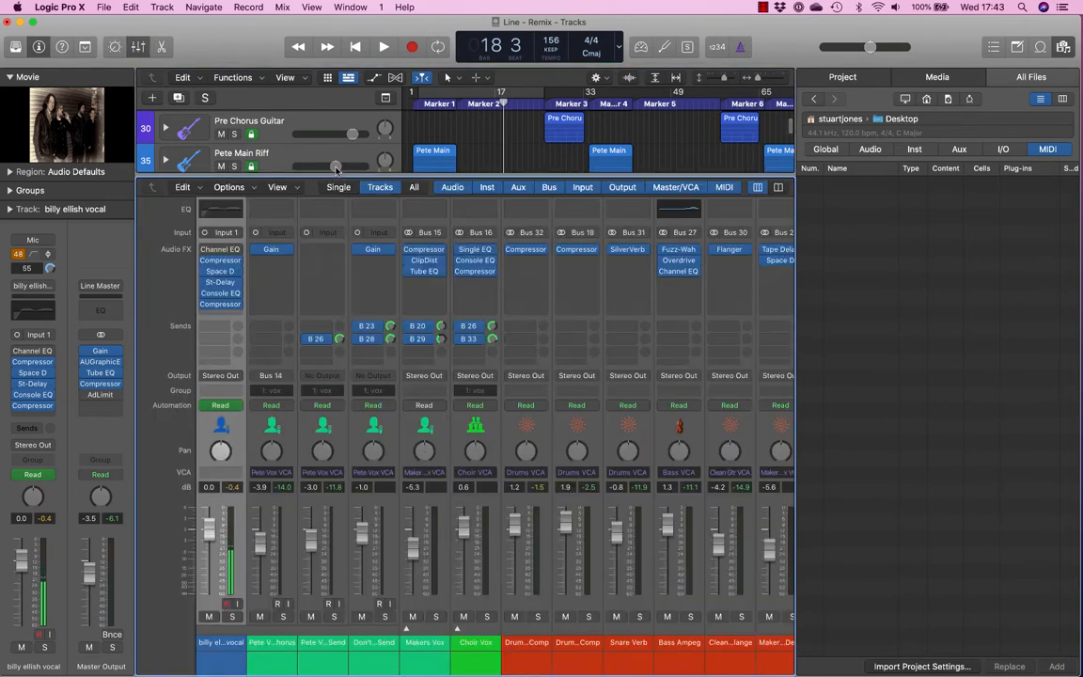
# Bring up the Window menu to reach the Open Mixer command
pyautogui.click(350, 8)
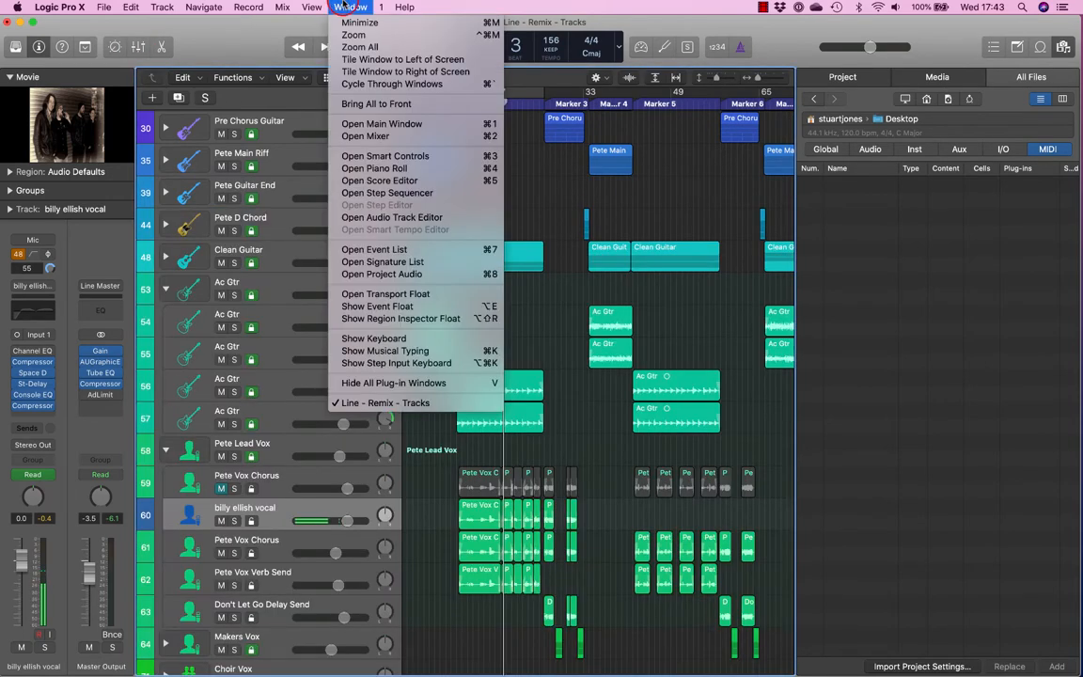
pyautogui.moveTo(364, 136)
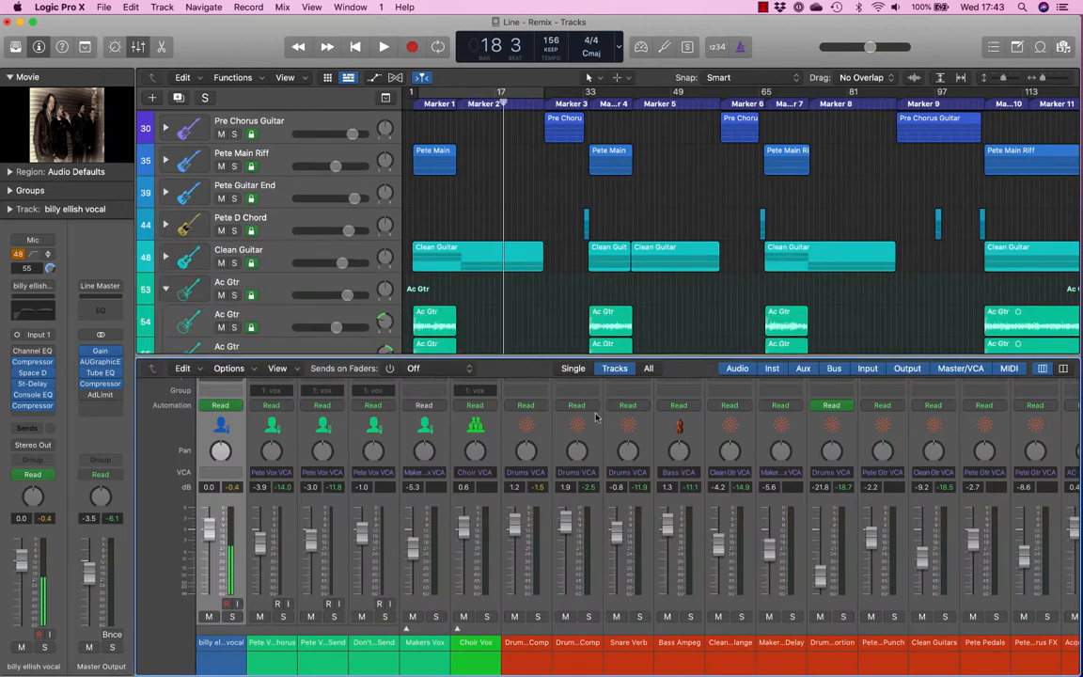
pyautogui.moveTo(601, 493)
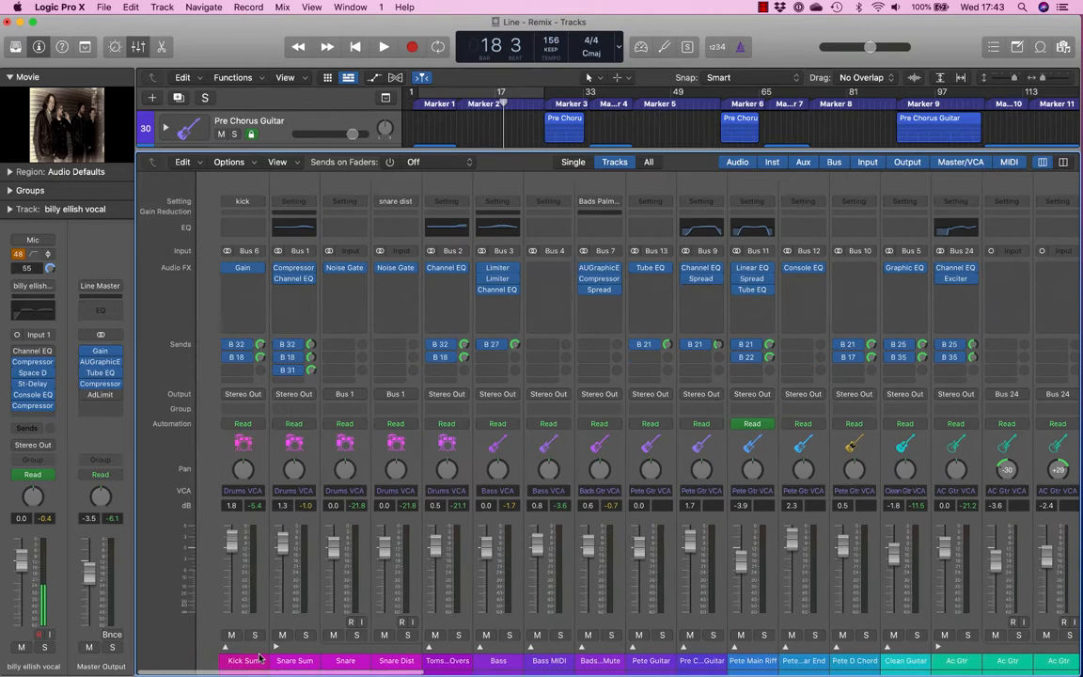
# Collapse the drum summing stacks so Kick Sum, Snare Sum and Toms and Overs sit at the top
pyautogui.click(271, 660)
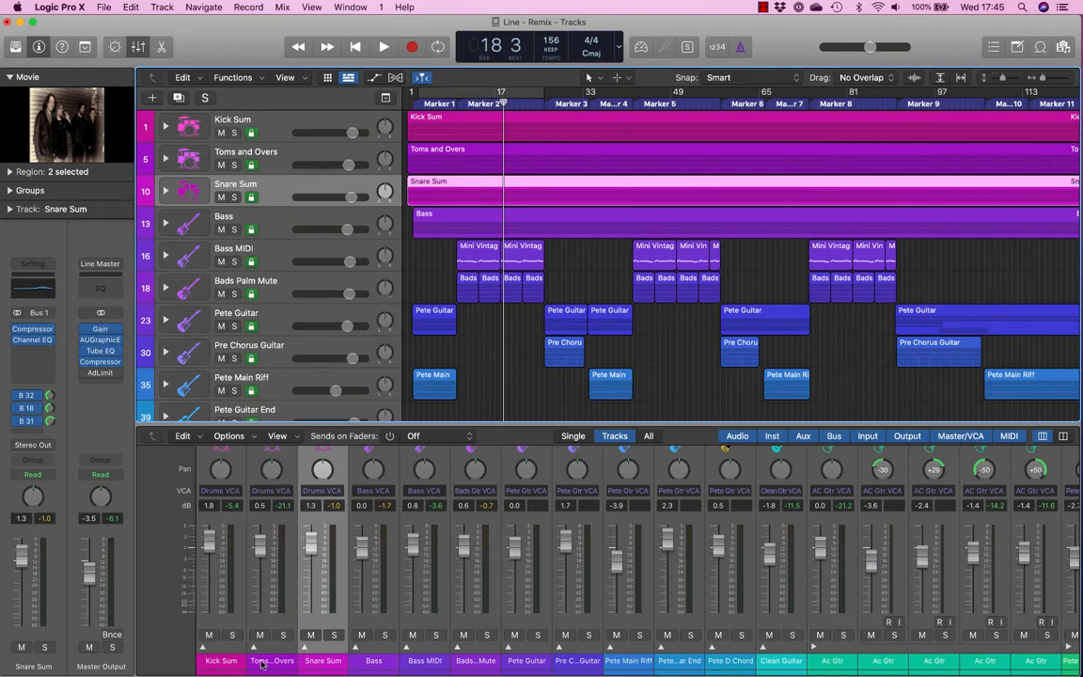
pyautogui.moveTo(324, 654)
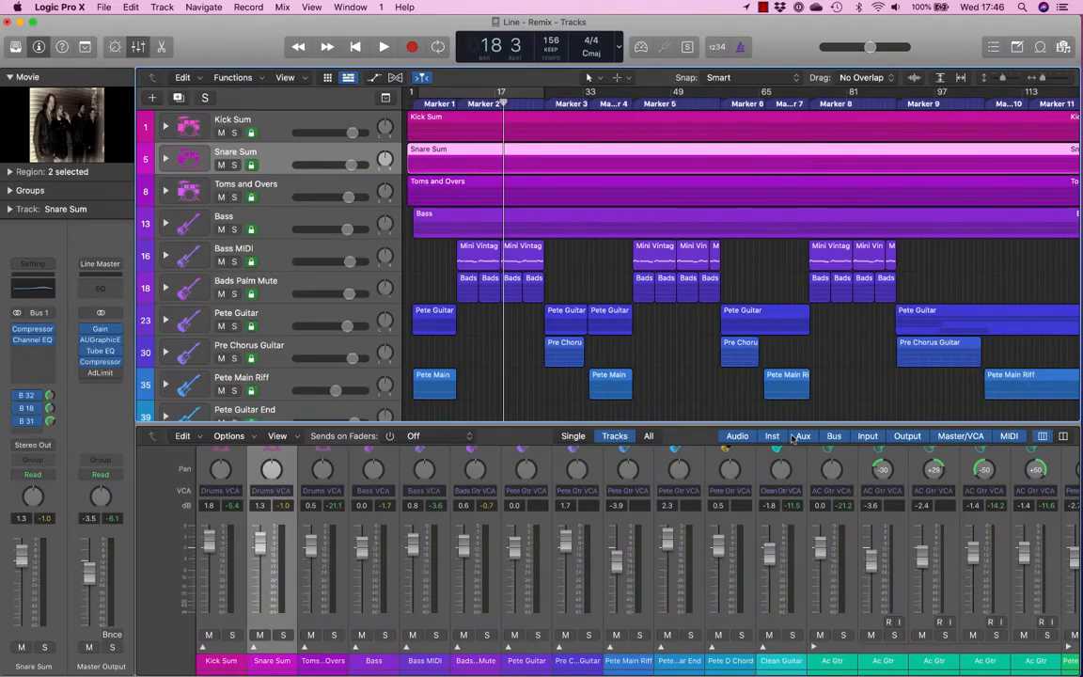
pyautogui.moveTo(801, 436)
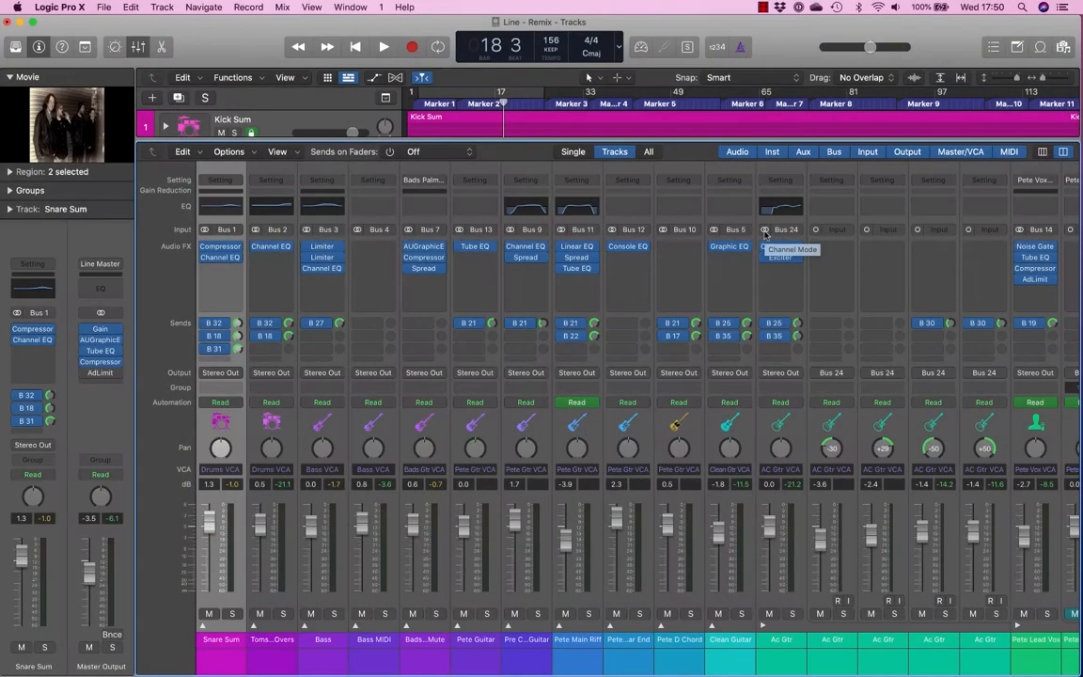
pyautogui.moveTo(773, 151)
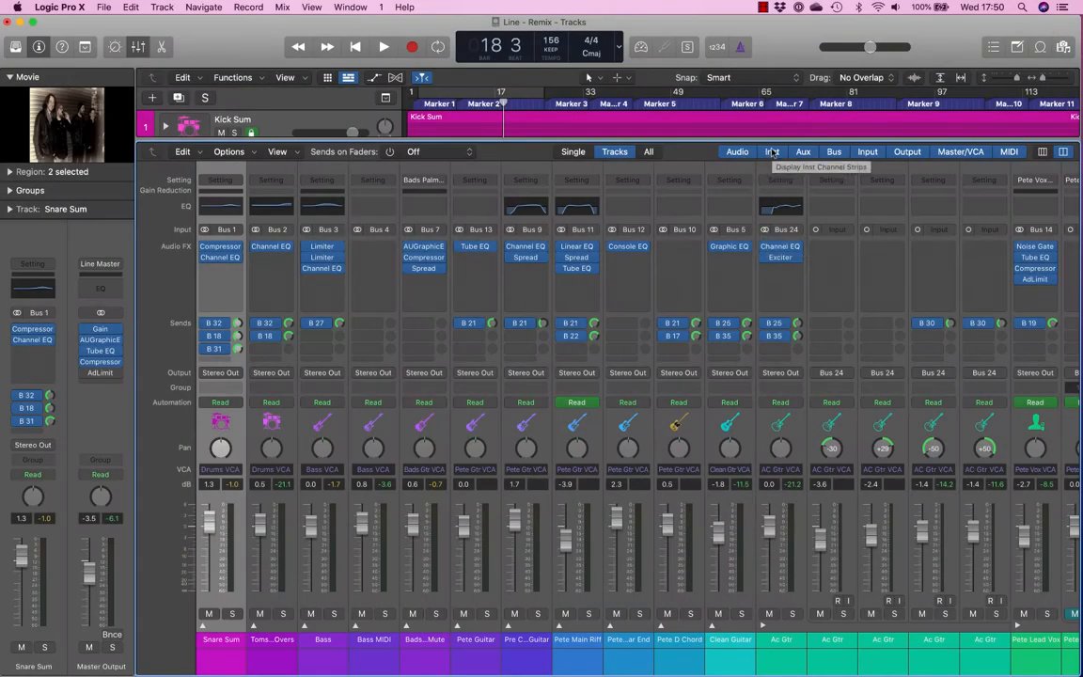
pyautogui.moveTo(835, 150)
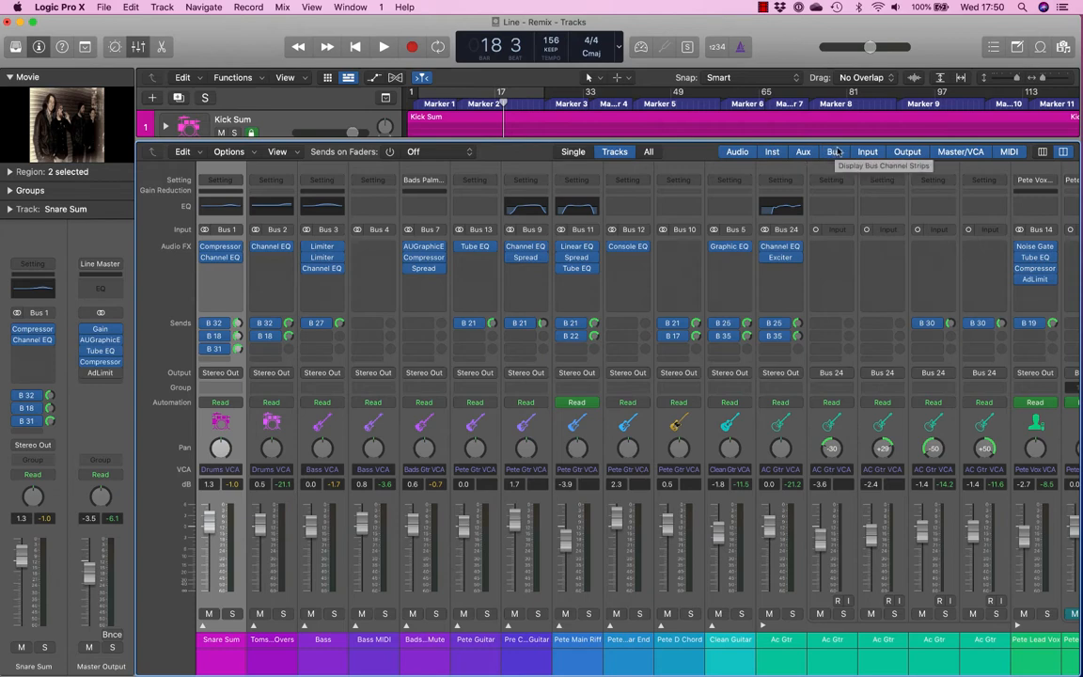
pyautogui.moveTo(961, 150)
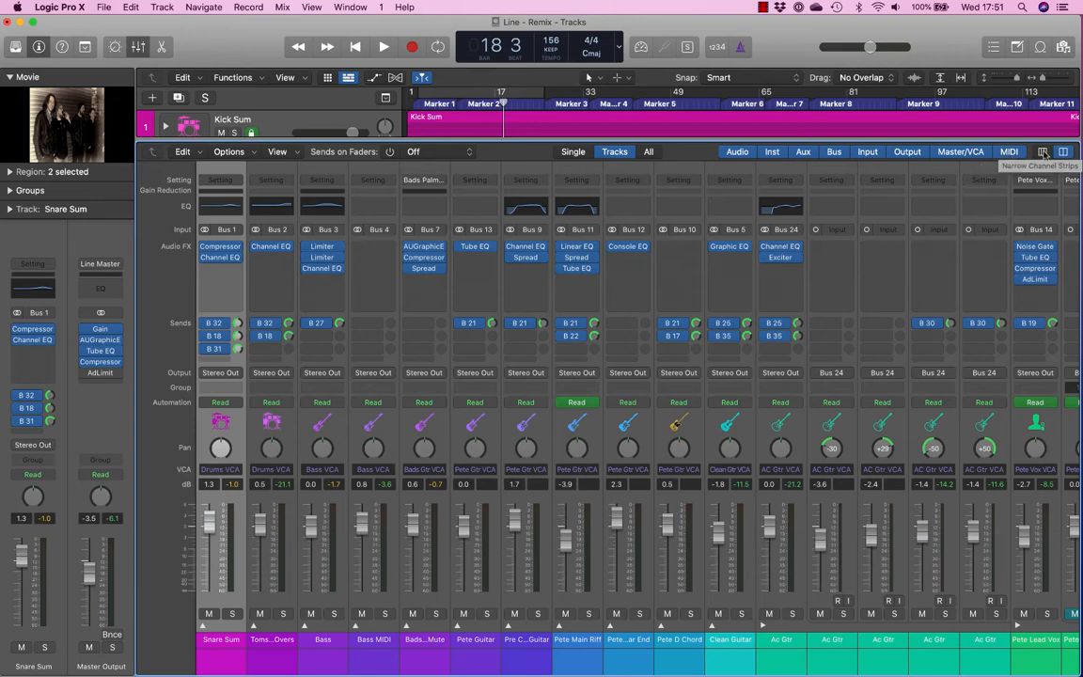
# Narrow the mixer channel strips and enable the Inst filter to show instrument strips
pyautogui.click(1042, 150)
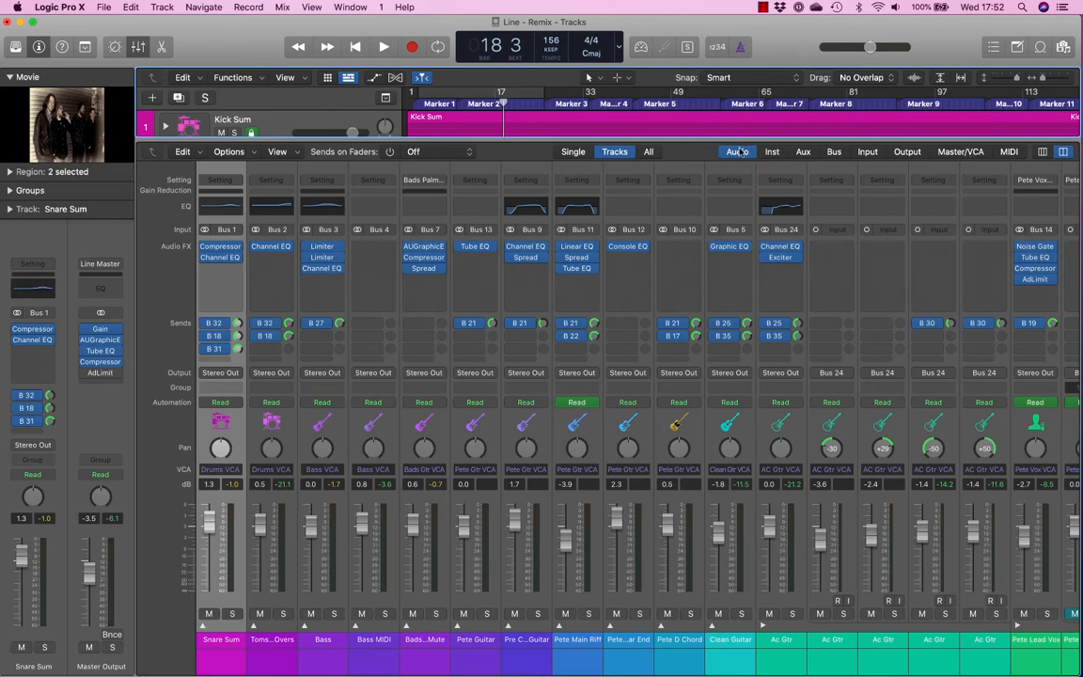
pyautogui.moveTo(737, 151)
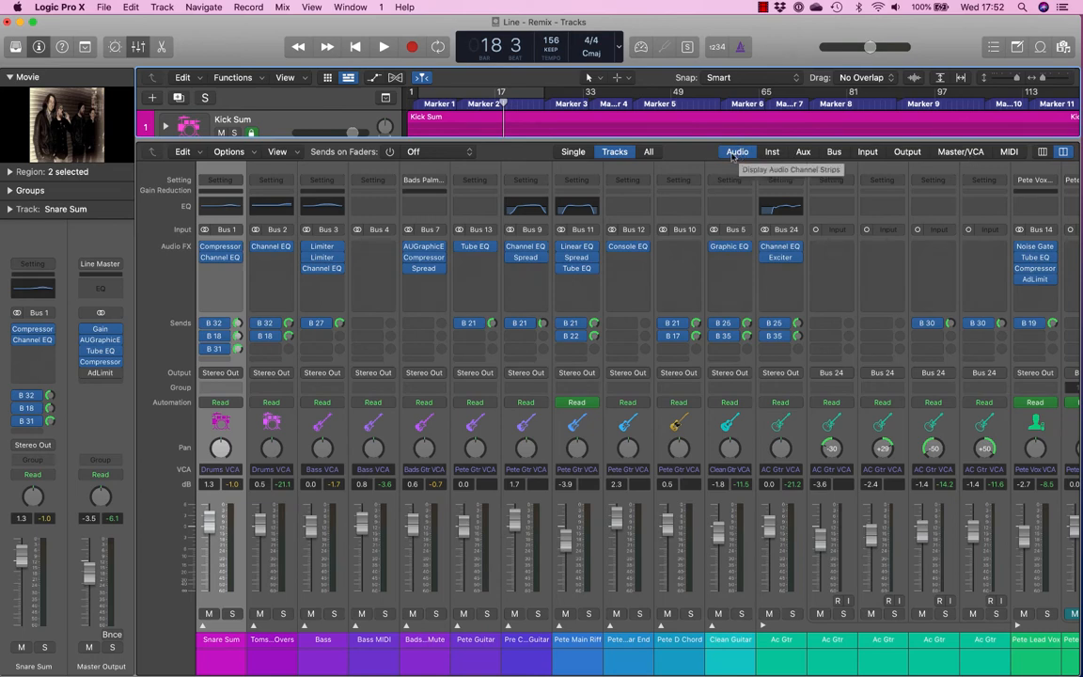
pyautogui.moveTo(771, 156)
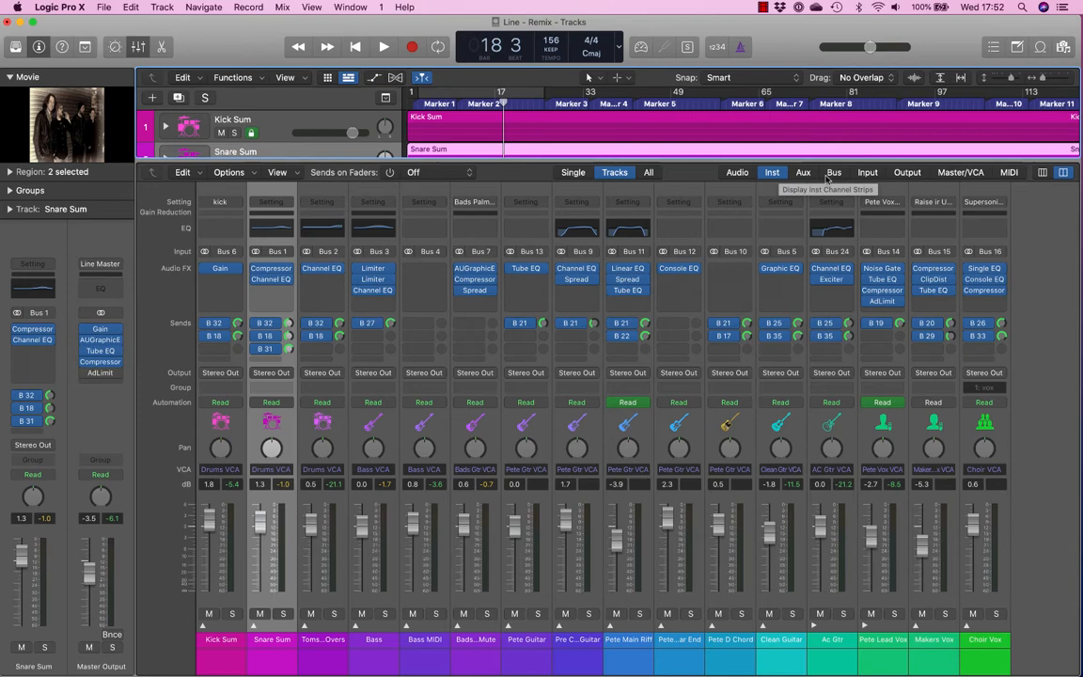
pyautogui.click(833, 173)
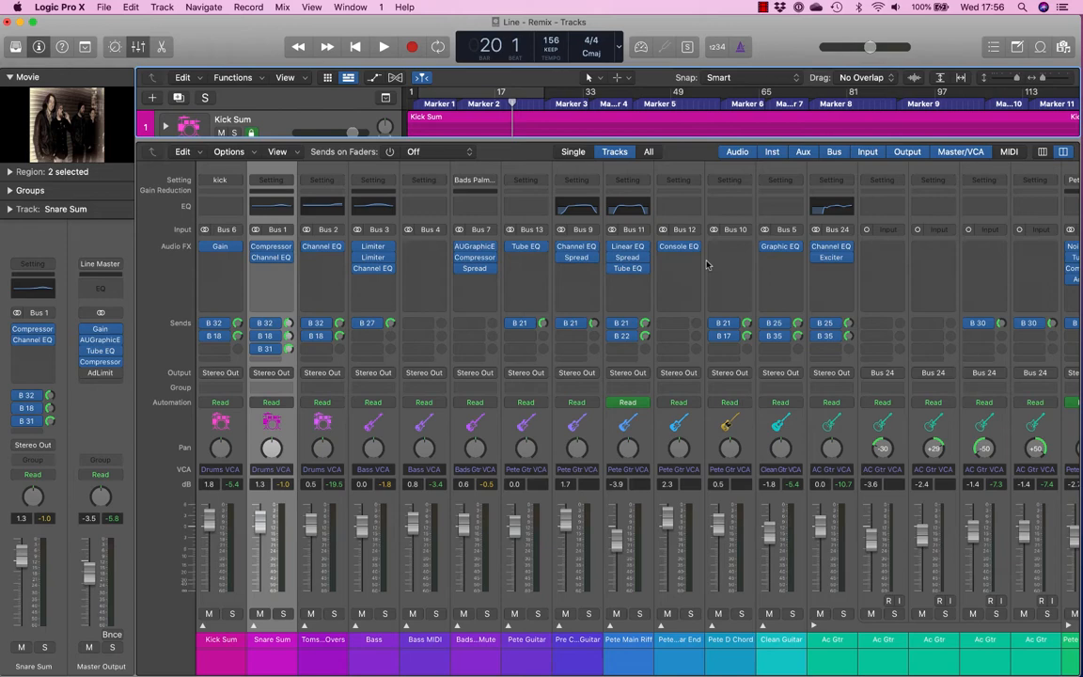
pyautogui.moveTo(343, 564)
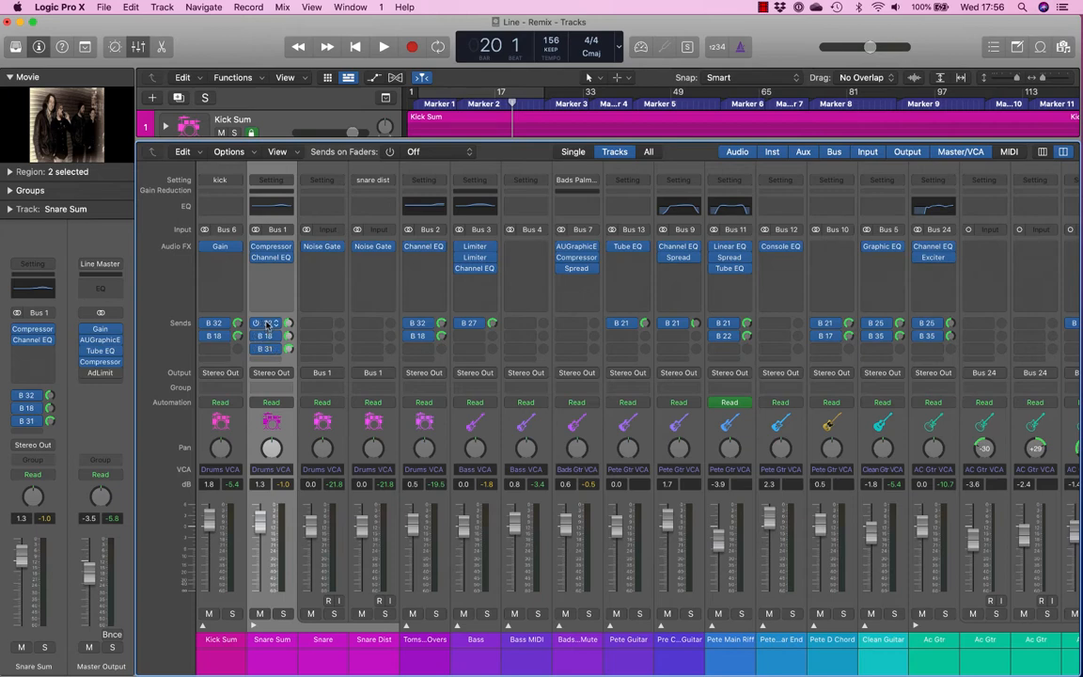
pyautogui.click(271, 323)
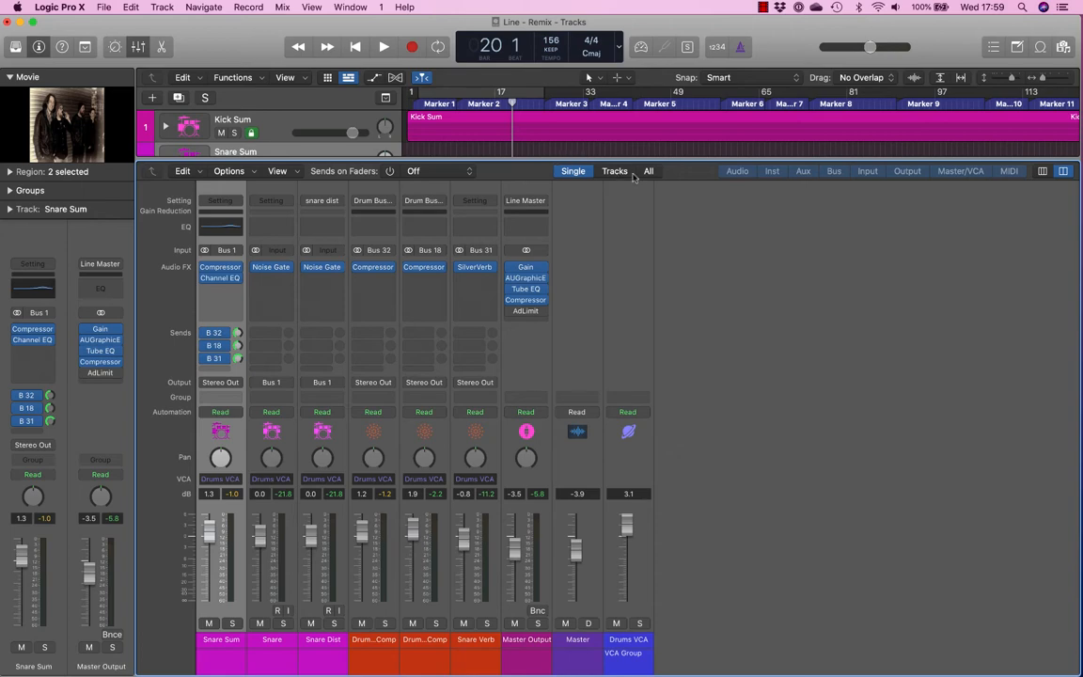
pyautogui.click(647, 170)
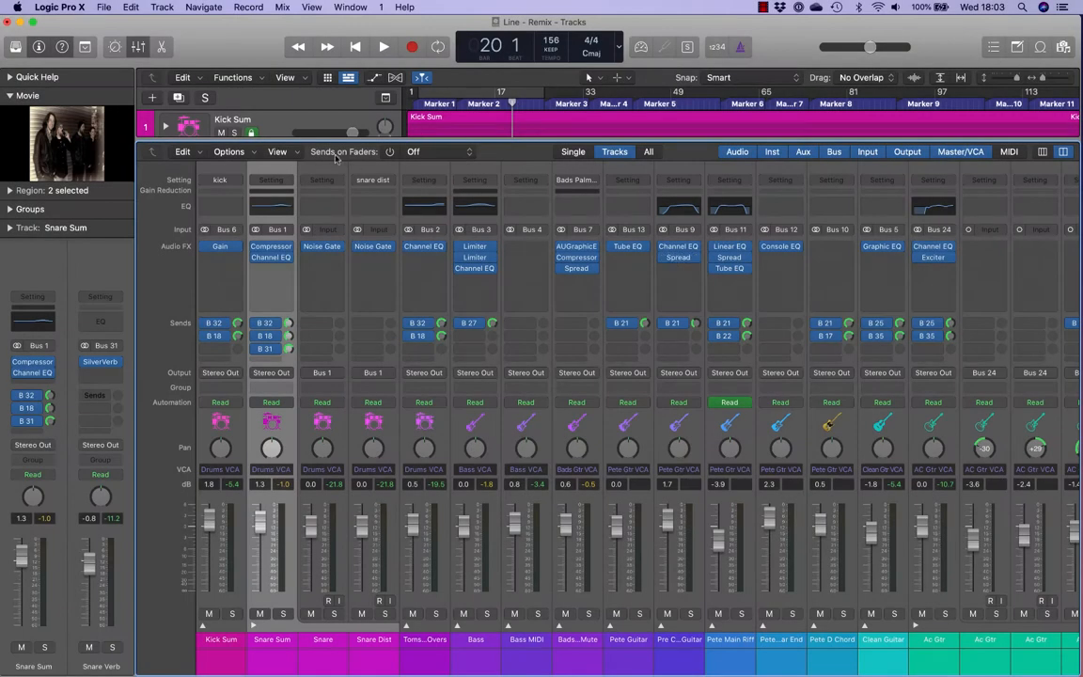
pyautogui.moveTo(404, 154)
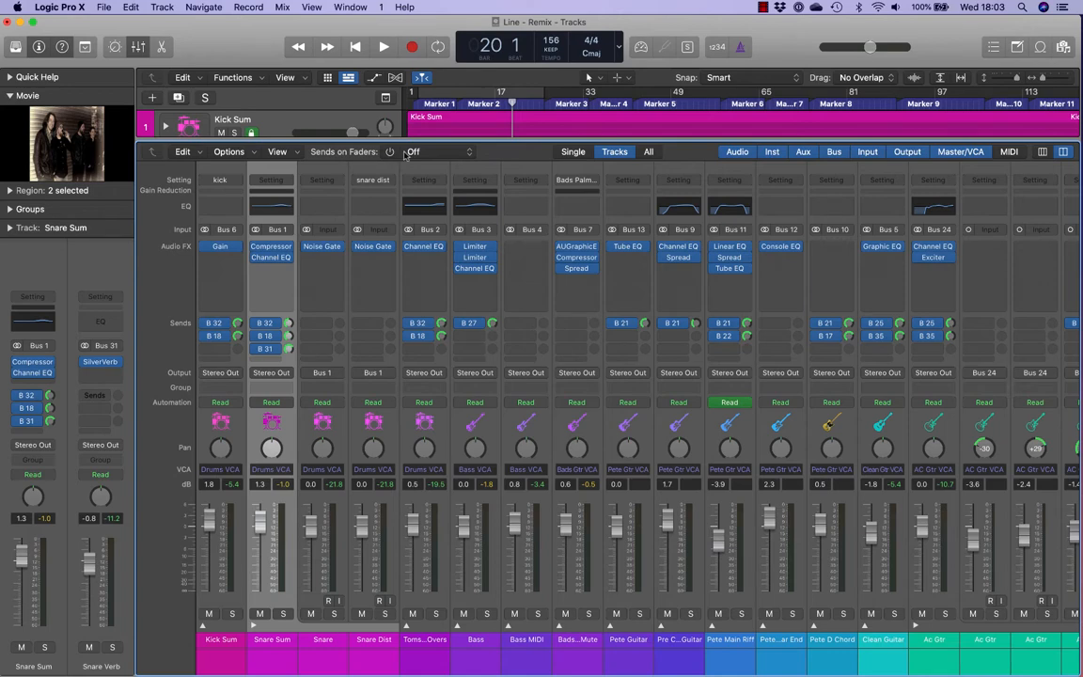
# Set Sends on Faders to Snare Verb and scroll right through the channel strips
pyautogui.click(412, 150)
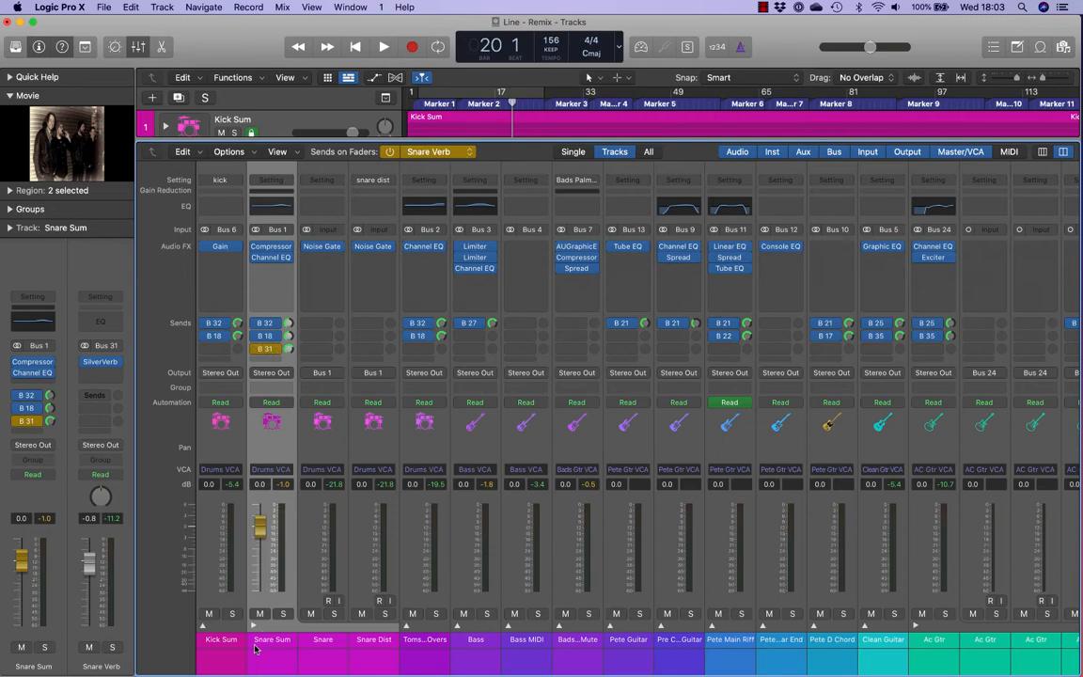
pyautogui.moveTo(259, 643)
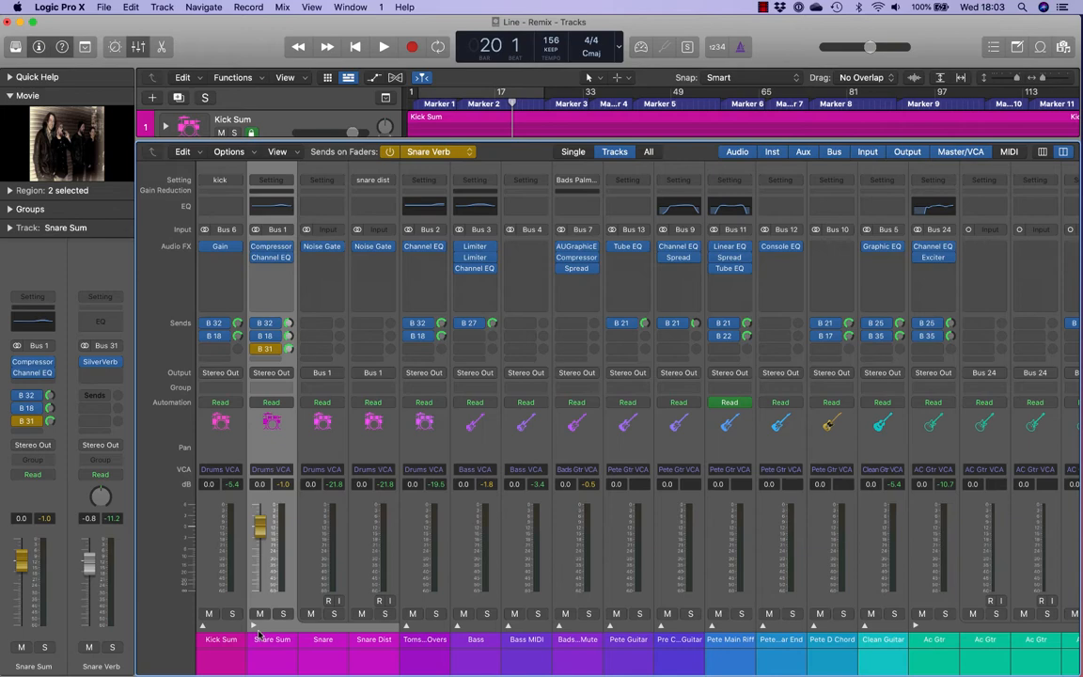
pyautogui.click(265, 348)
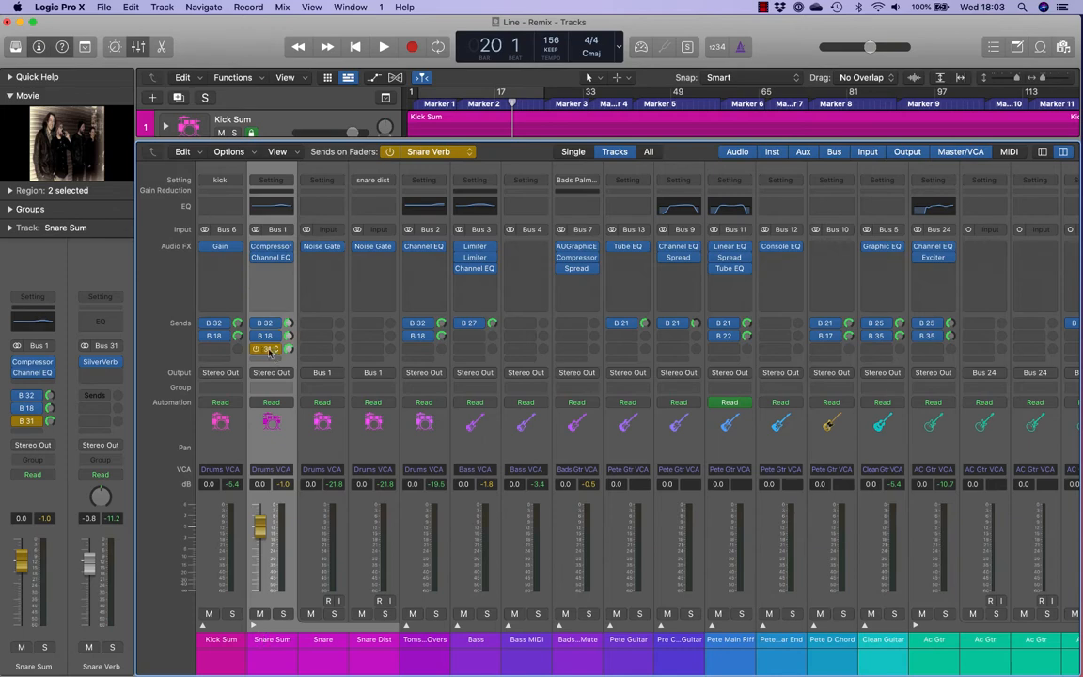
pyautogui.hscroll(3)
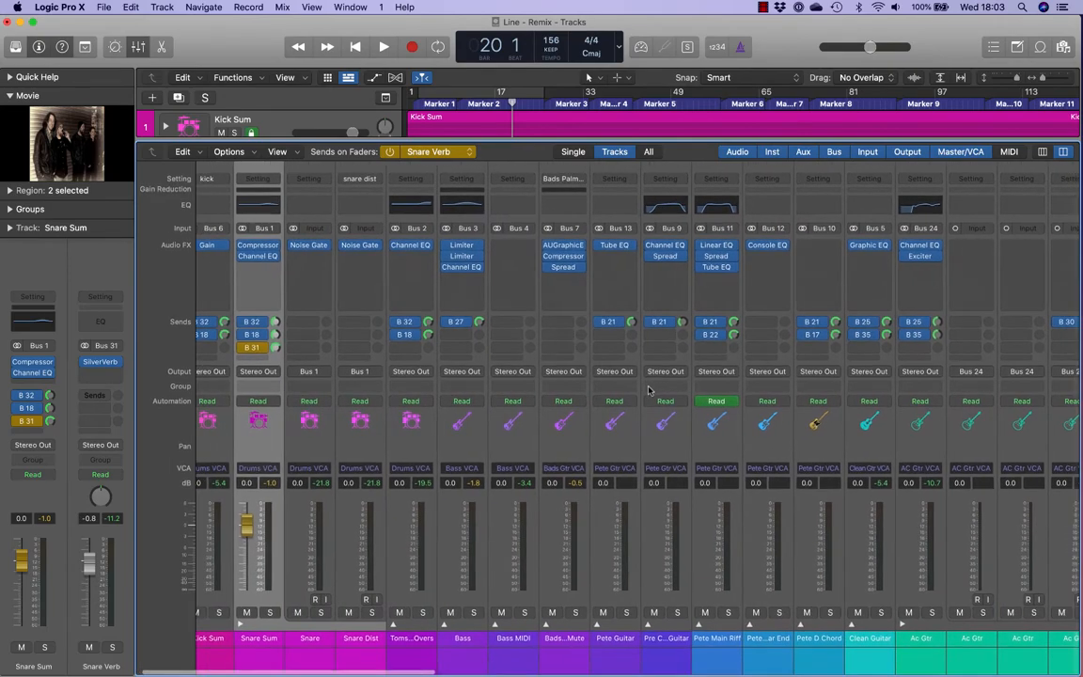
pyautogui.hscroll(3)
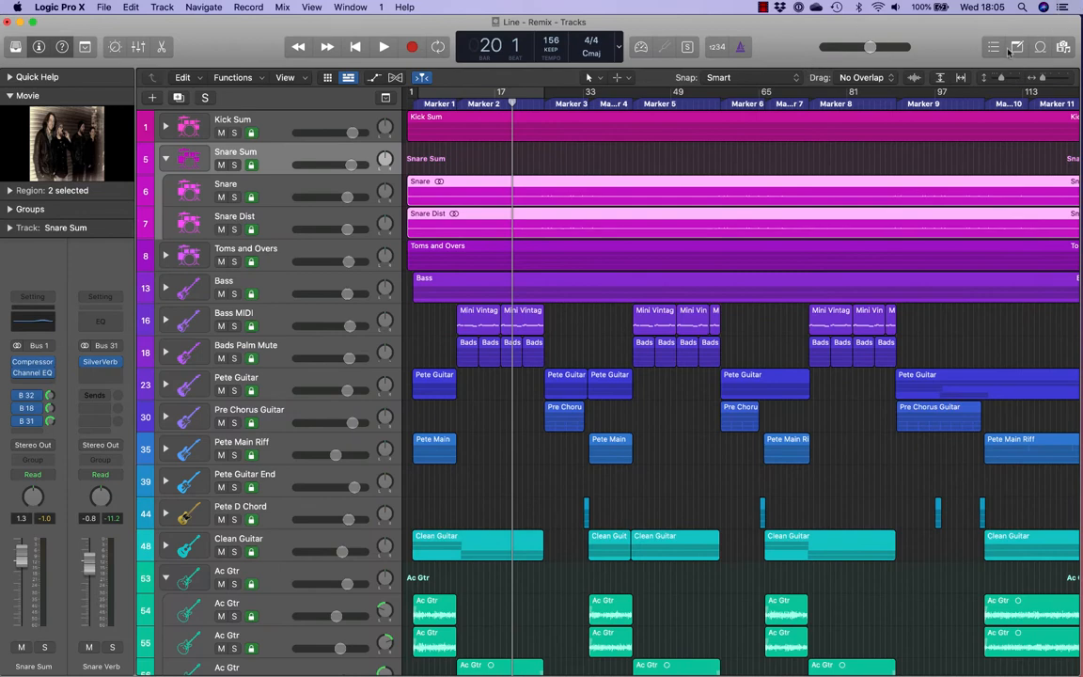
# Add a Note Pad track note reading 'kick' to the Kick Sum track
pyautogui.click(1015, 47)
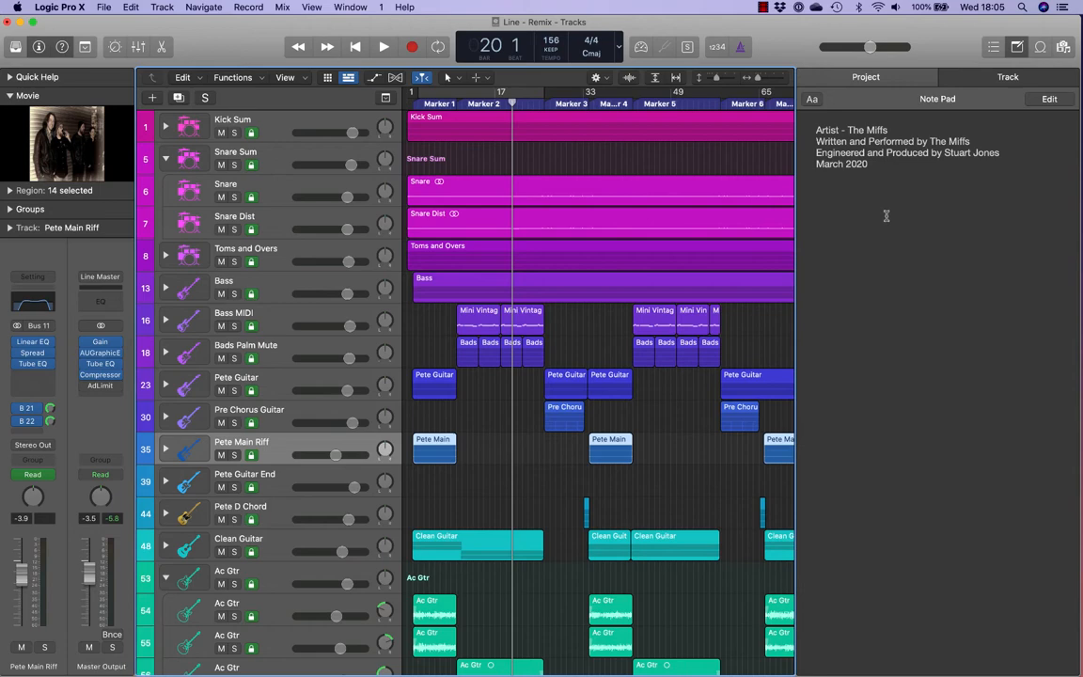
pyautogui.click(1008, 75)
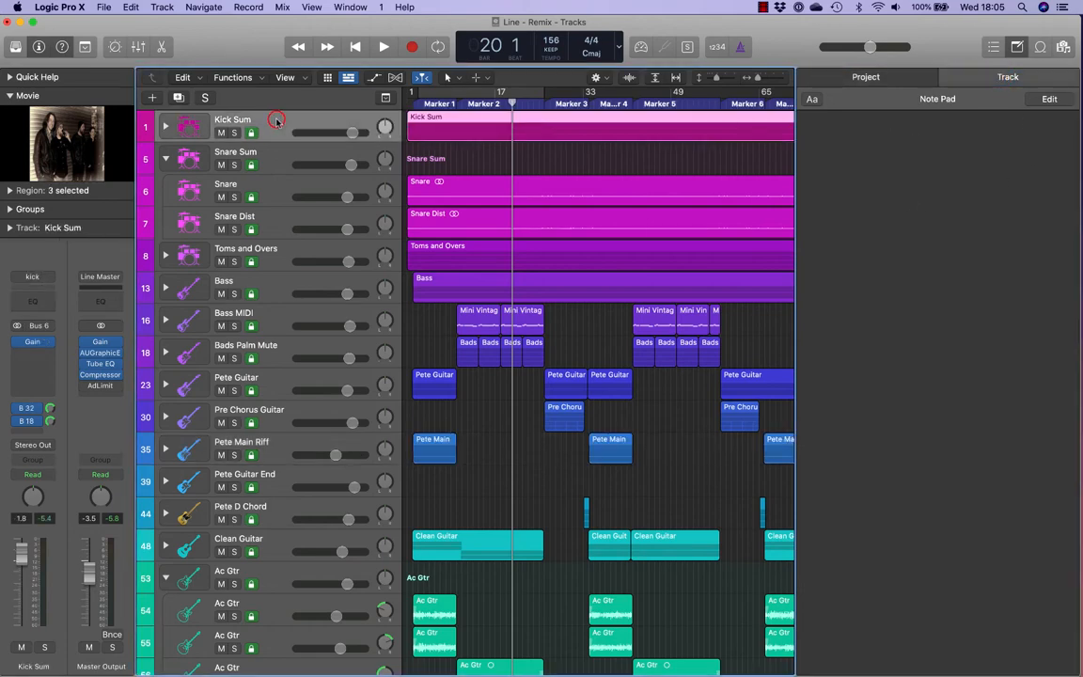
pyautogui.moveTo(811, 188)
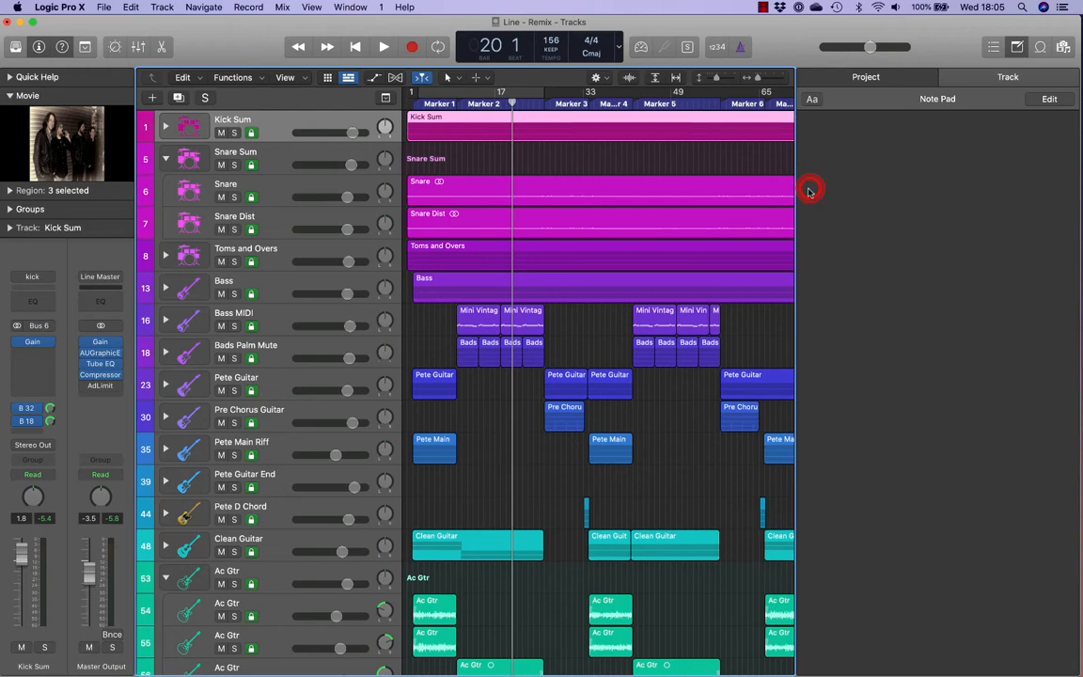
pyautogui.write('kick')
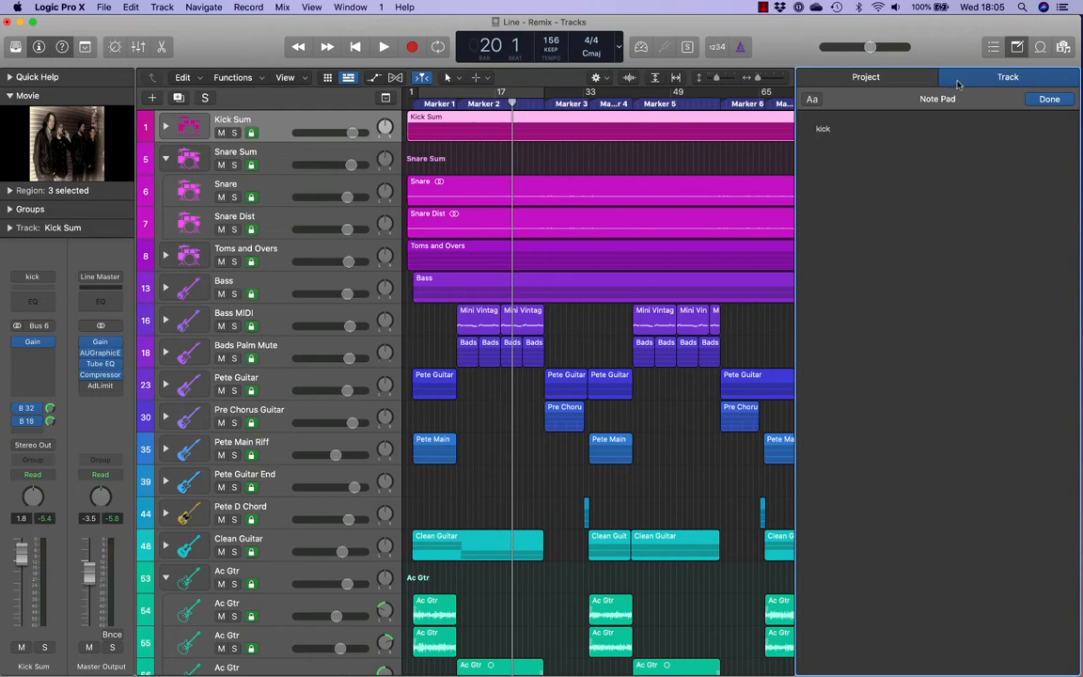
pyautogui.click(235, 150)
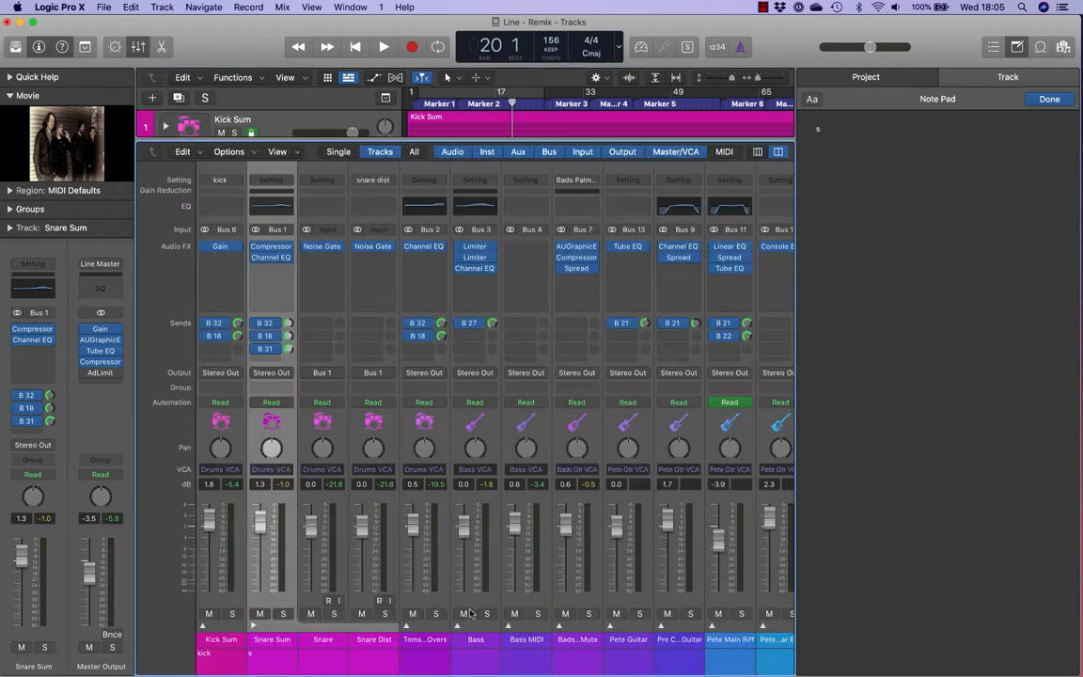
# Show the Notes row on the mixer channel strips and reopen the Note Pad for the Kick Sum note
pyautogui.click(1015, 47)
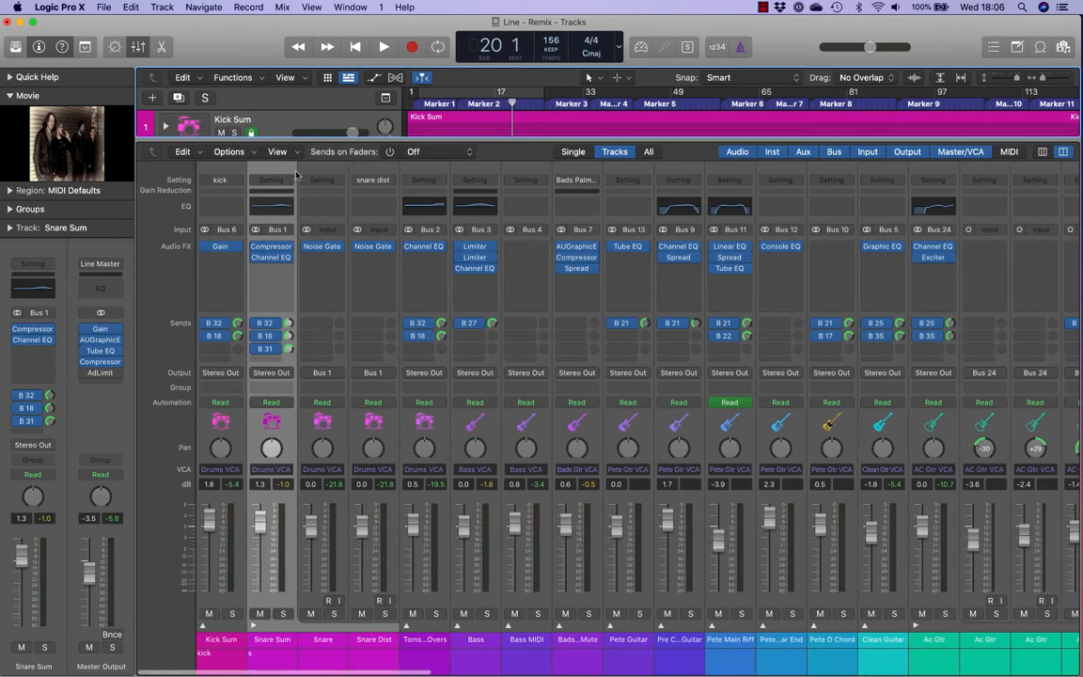
pyautogui.click(276, 150)
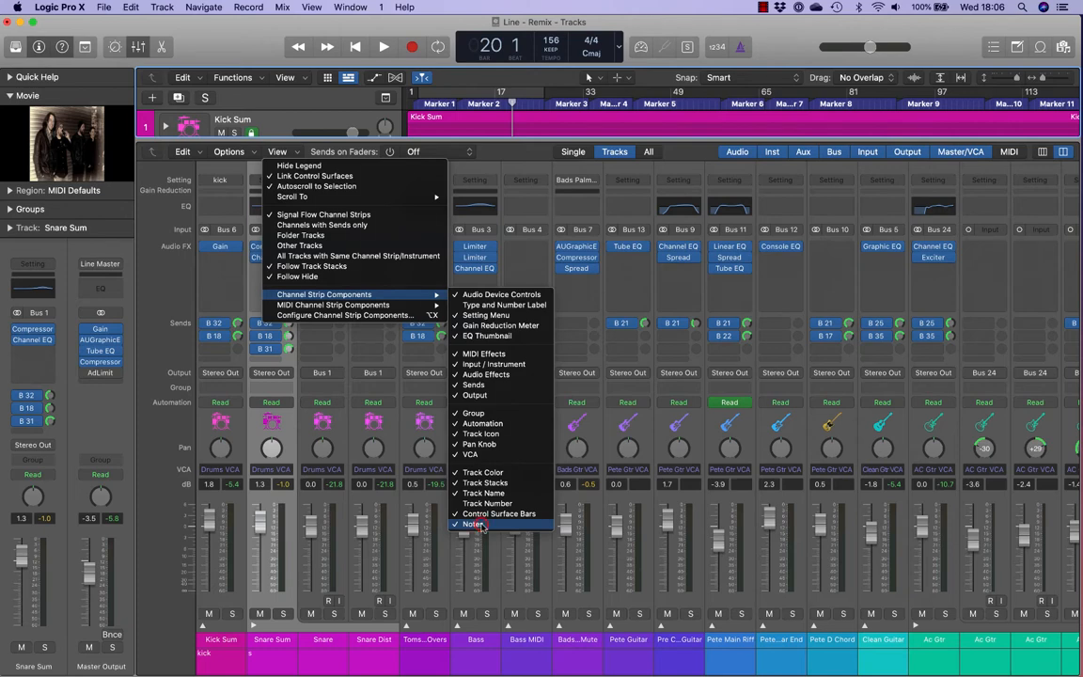
pyautogui.click(474, 523)
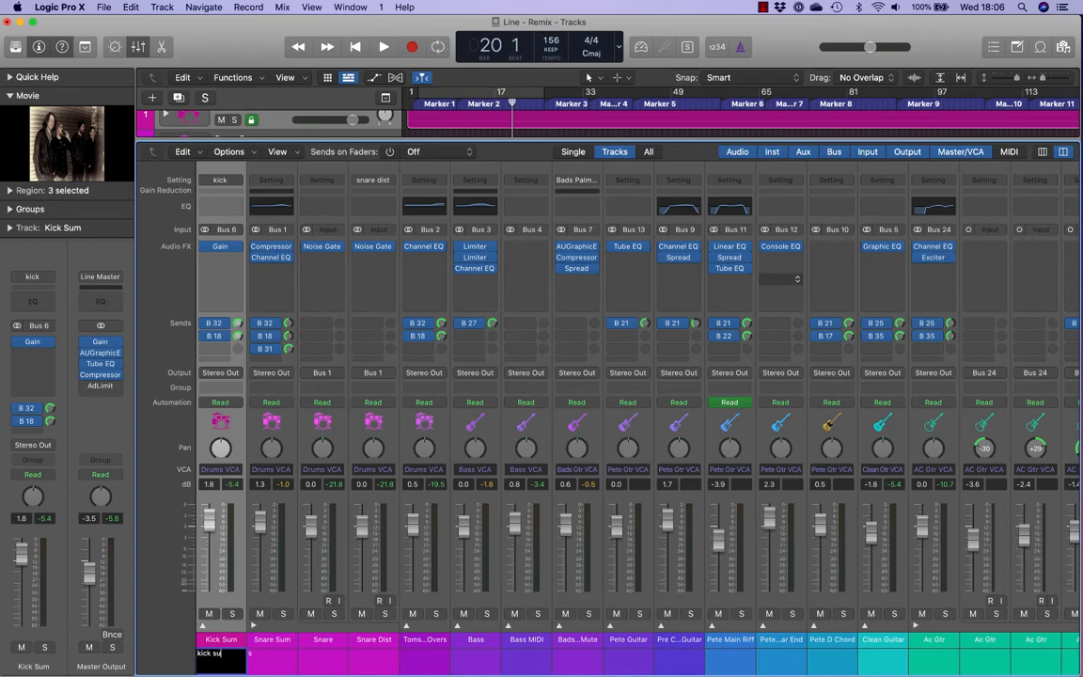
pyautogui.click(1013, 47)
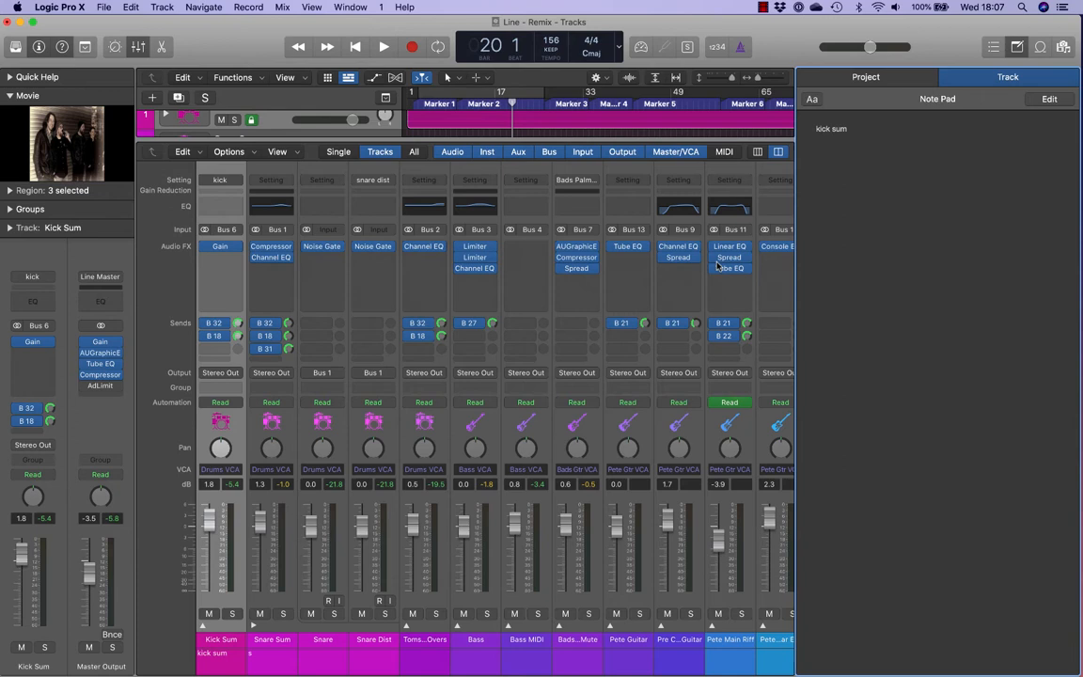
pyautogui.moveTo(747, 7)
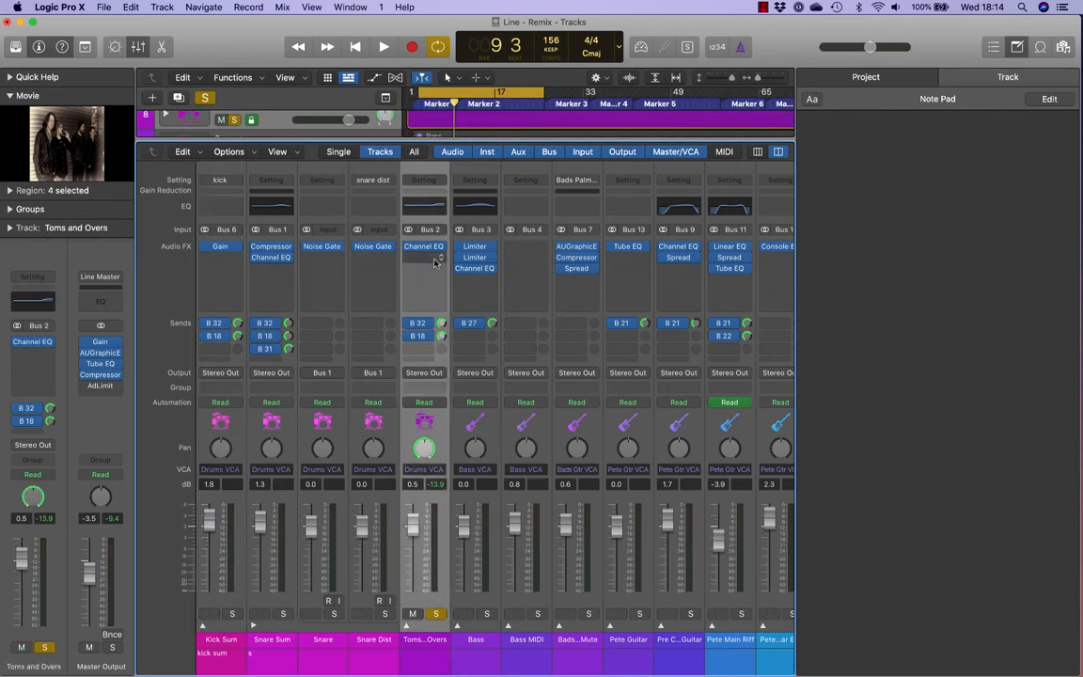
# Insert a Direction Mixer on Toms and Overs and rotate its stereo direction toward the left
pyautogui.click(425, 259)
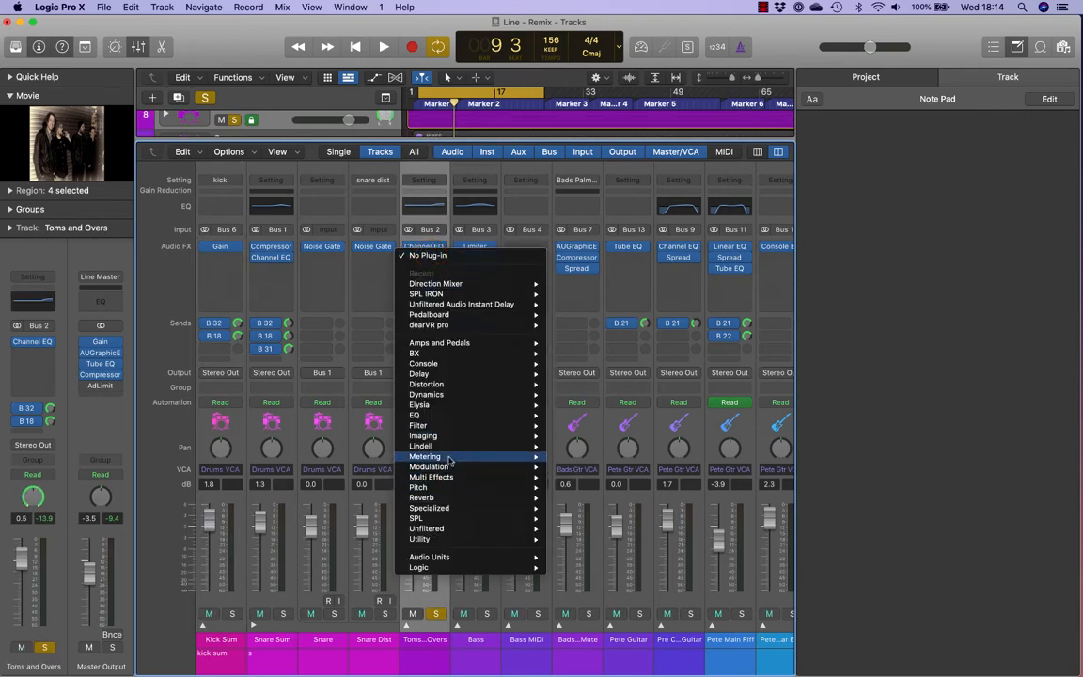
pyautogui.moveTo(421, 436)
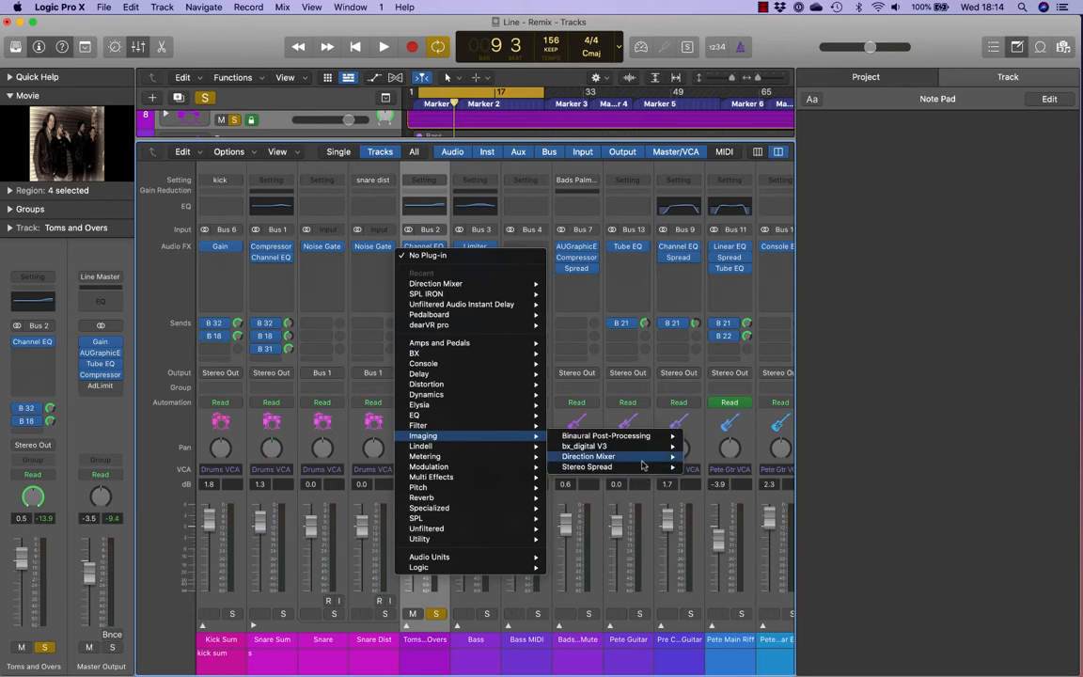
pyautogui.click(589, 457)
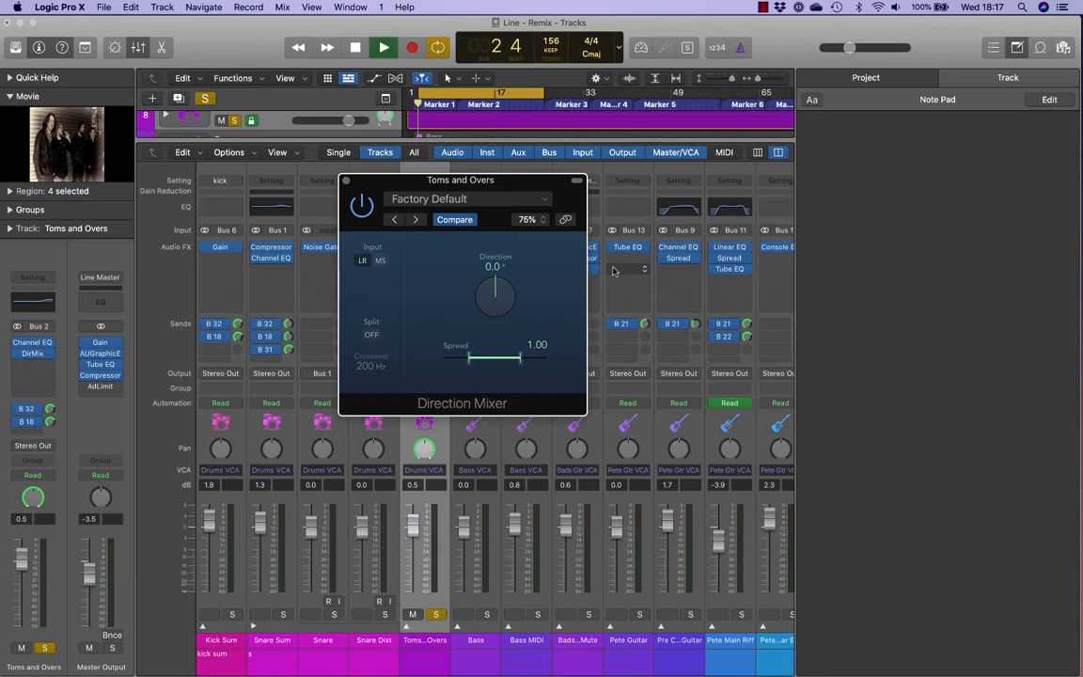
pyautogui.moveTo(497, 297); pyautogui.dragTo(489, 303)
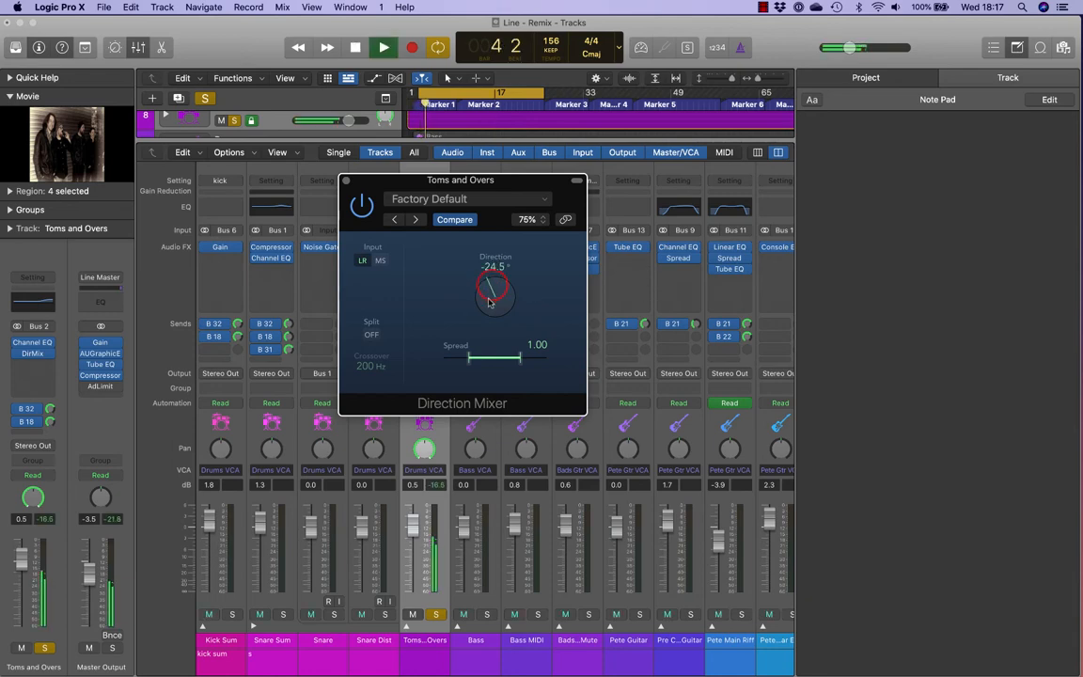
pyautogui.moveTo(496, 292); pyautogui.dragTo(460, 301)
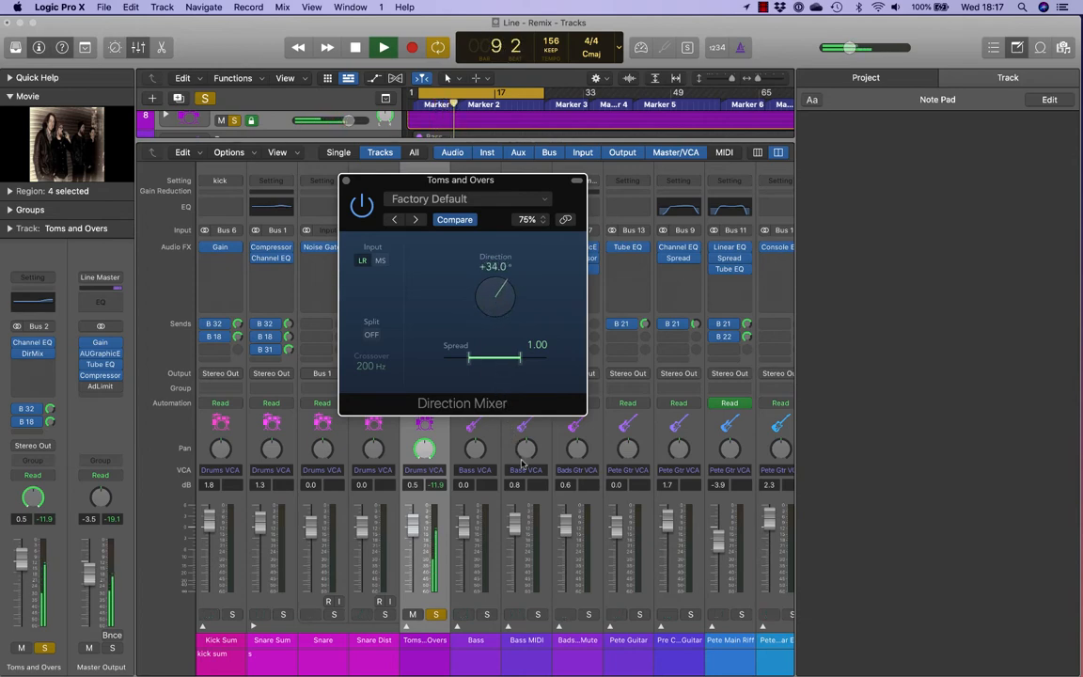
pyautogui.moveTo(497, 292); pyautogui.dragTo(496, 301)
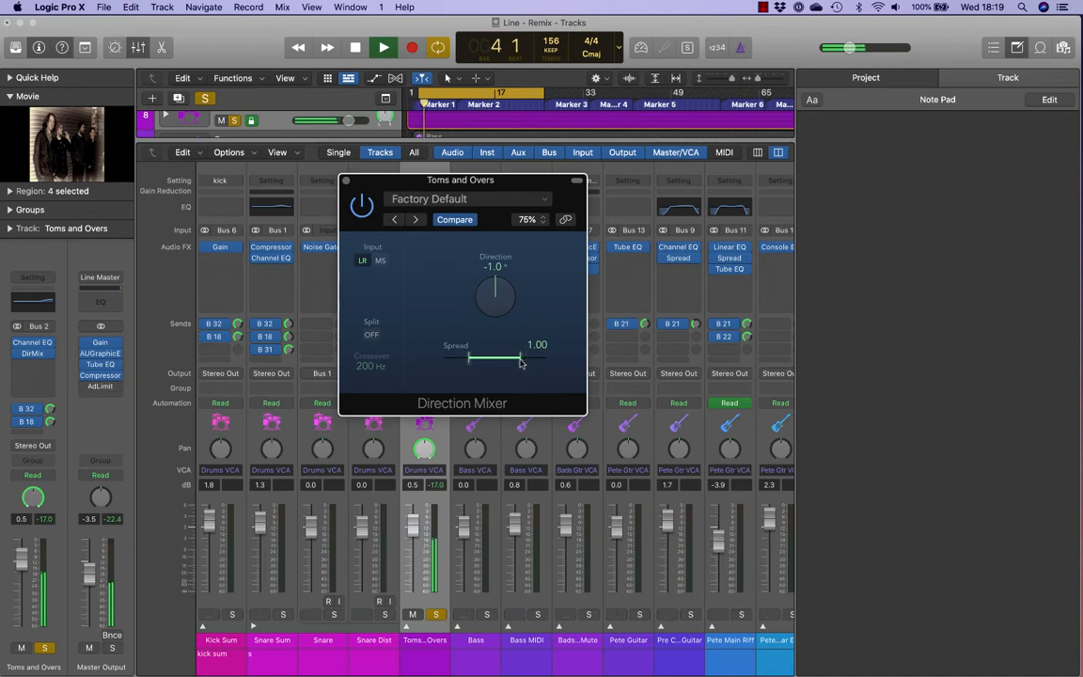
# Collapse the Direction Mixer spread to zero, then widen it back to about 1.52
pyautogui.moveTo(523, 357); pyautogui.dragTo(493, 357)
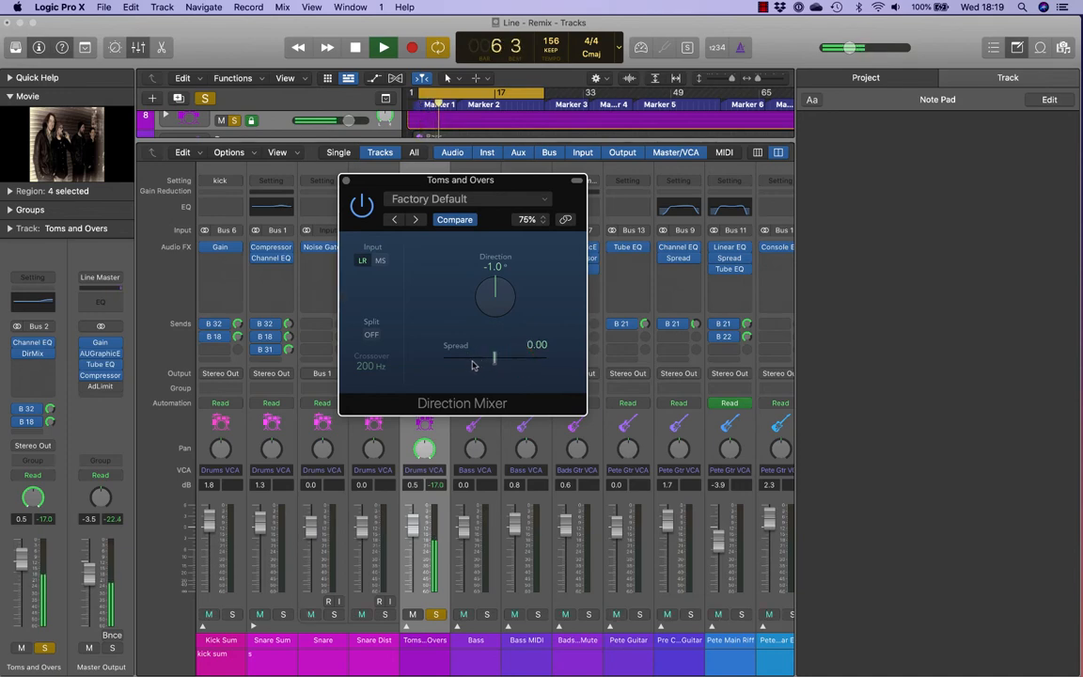
pyautogui.moveTo(497, 357); pyautogui.dragTo(534, 357)
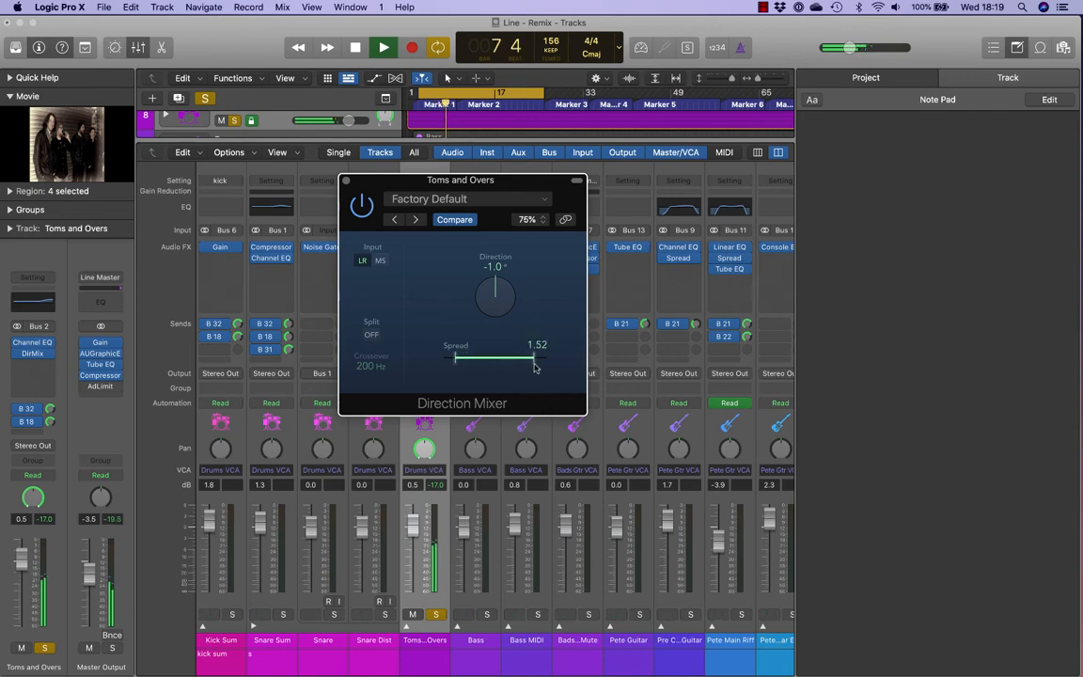
pyautogui.moveTo(534, 359); pyautogui.dragTo(553, 360)
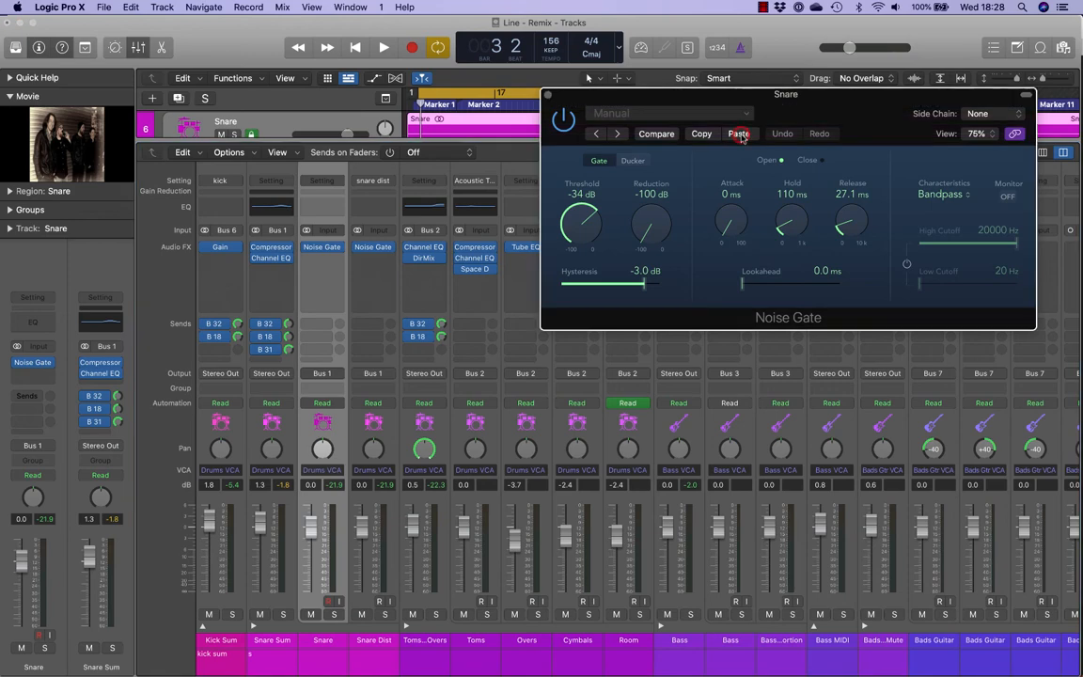
# Paste the copied Noise Gate settings onto the Snare gate, threshold -34 dB
pyautogui.click(656, 134)
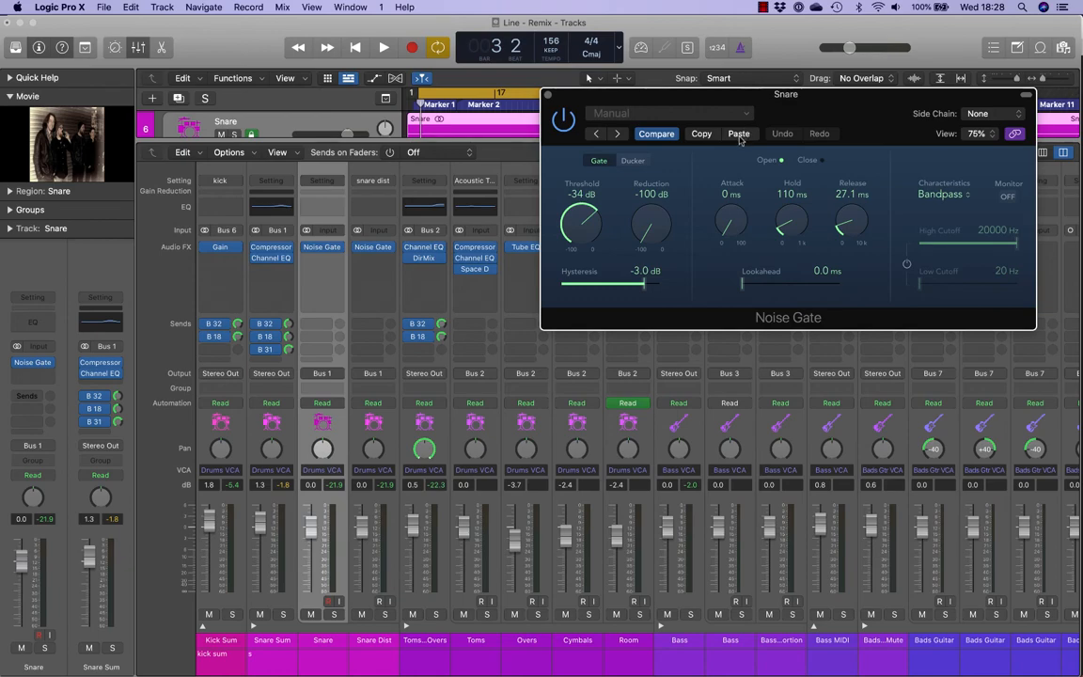
pyautogui.click(656, 133)
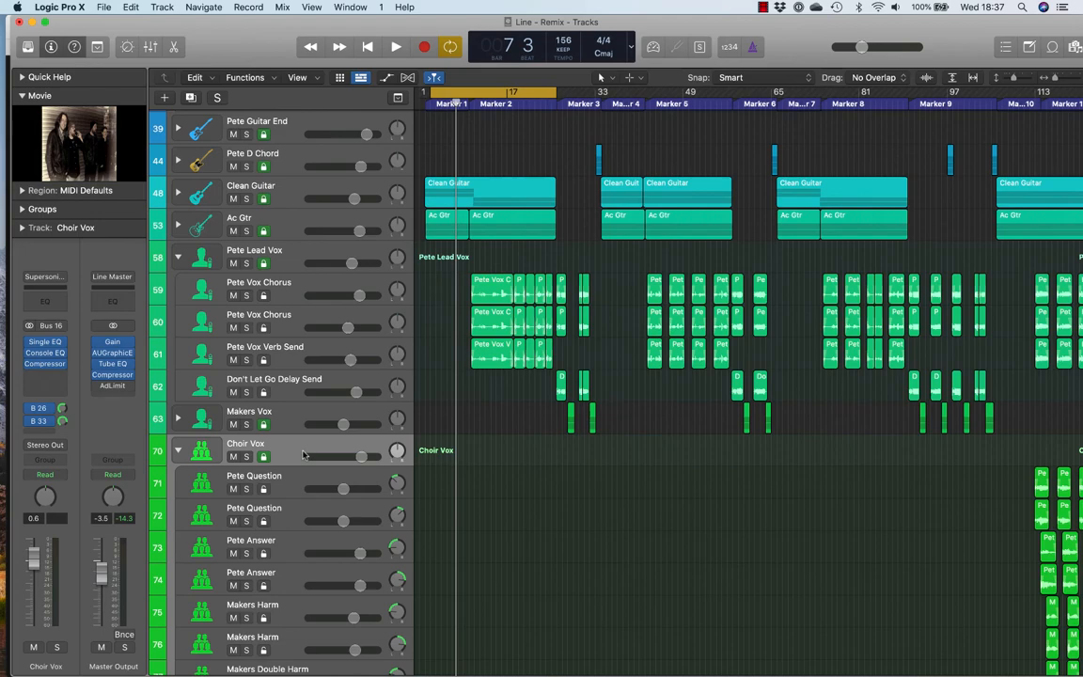
# Select the choir vocal channel strips in the mixer and bring up their group choices
pyautogui.scroll(-3)
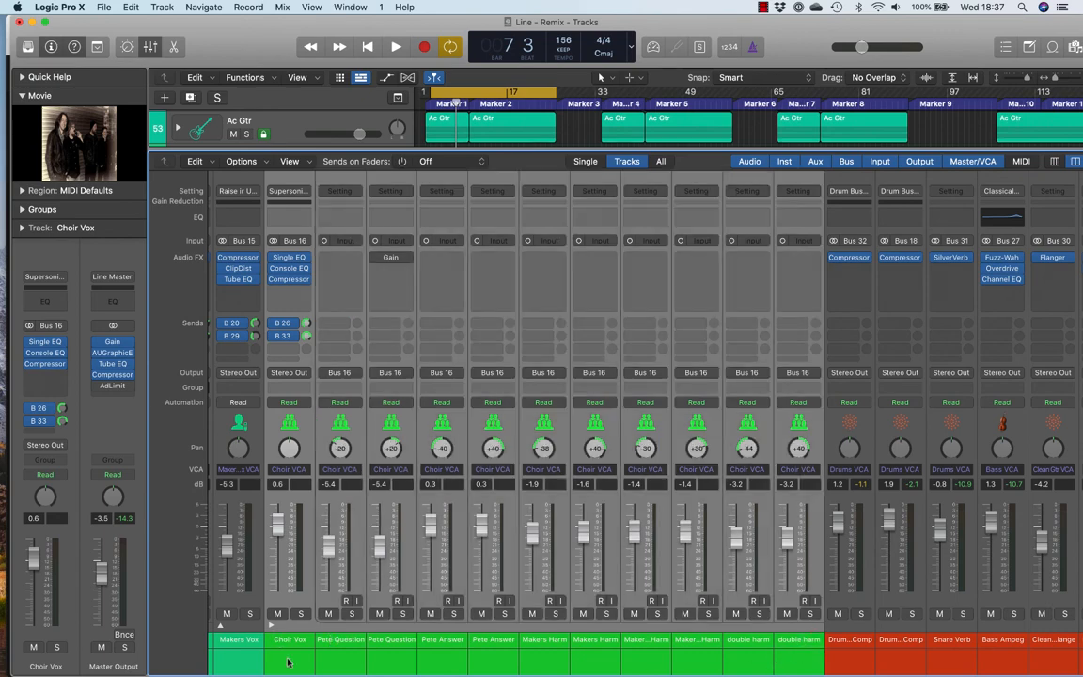
pyautogui.moveTo(192, 387)
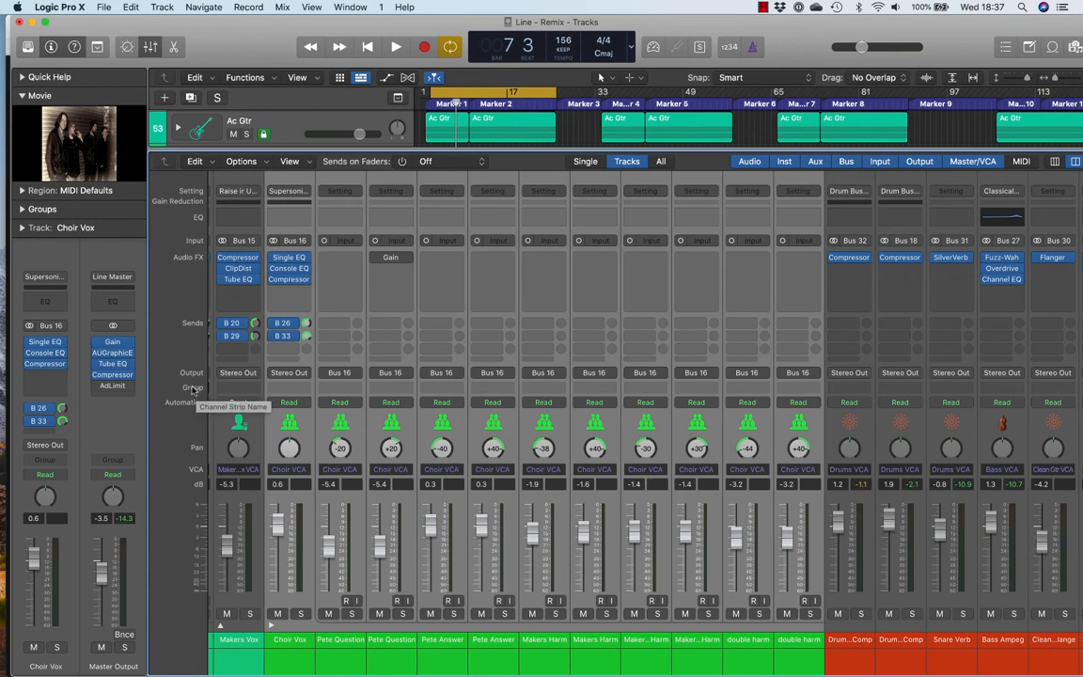
pyautogui.moveTo(309, 166)
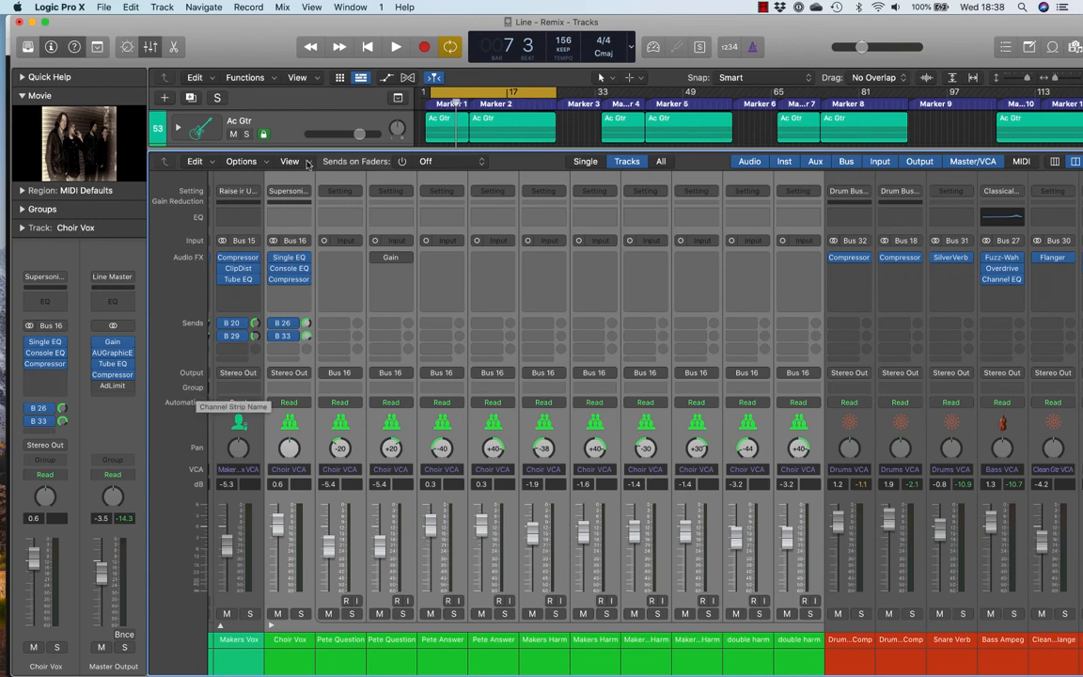
pyautogui.click(290, 162)
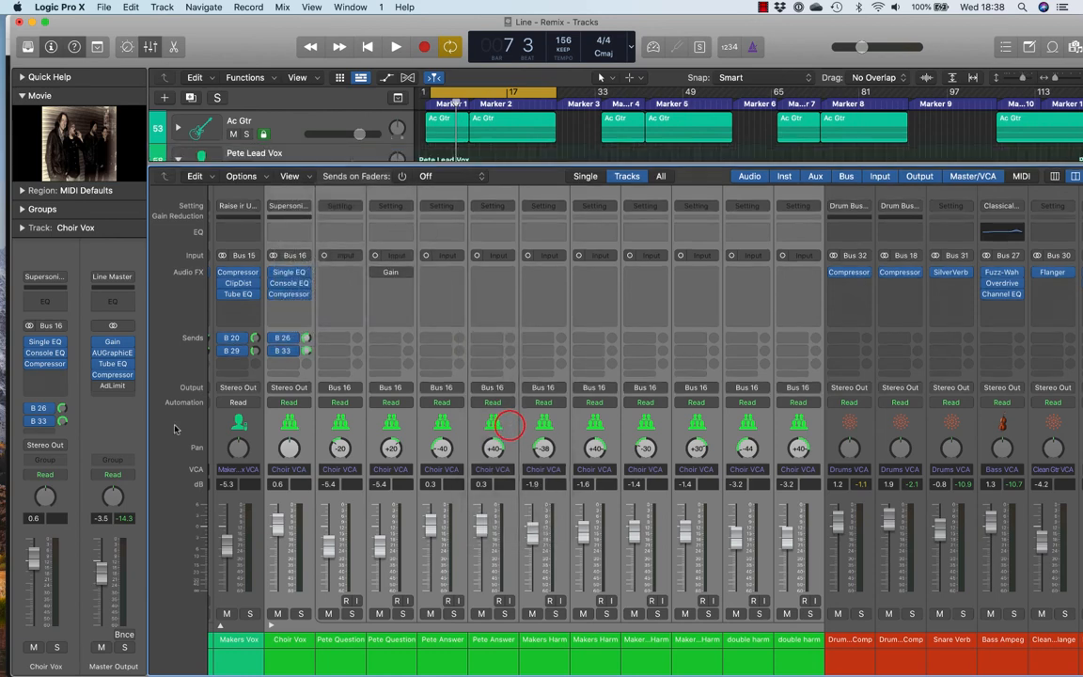
pyautogui.click(290, 176)
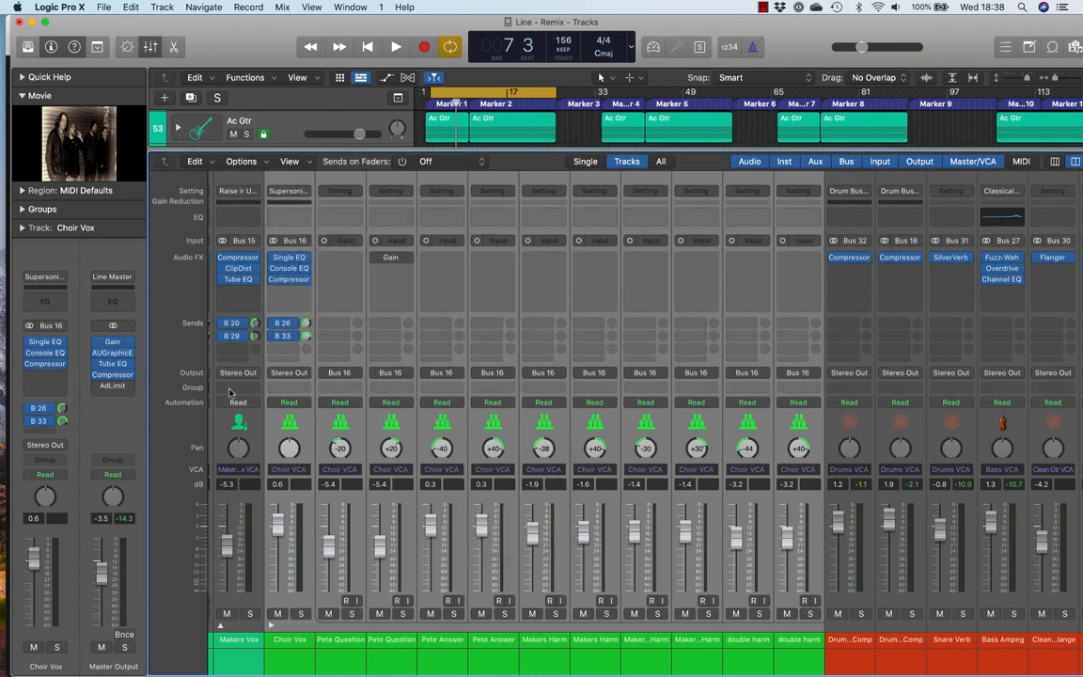
pyautogui.click(290, 387)
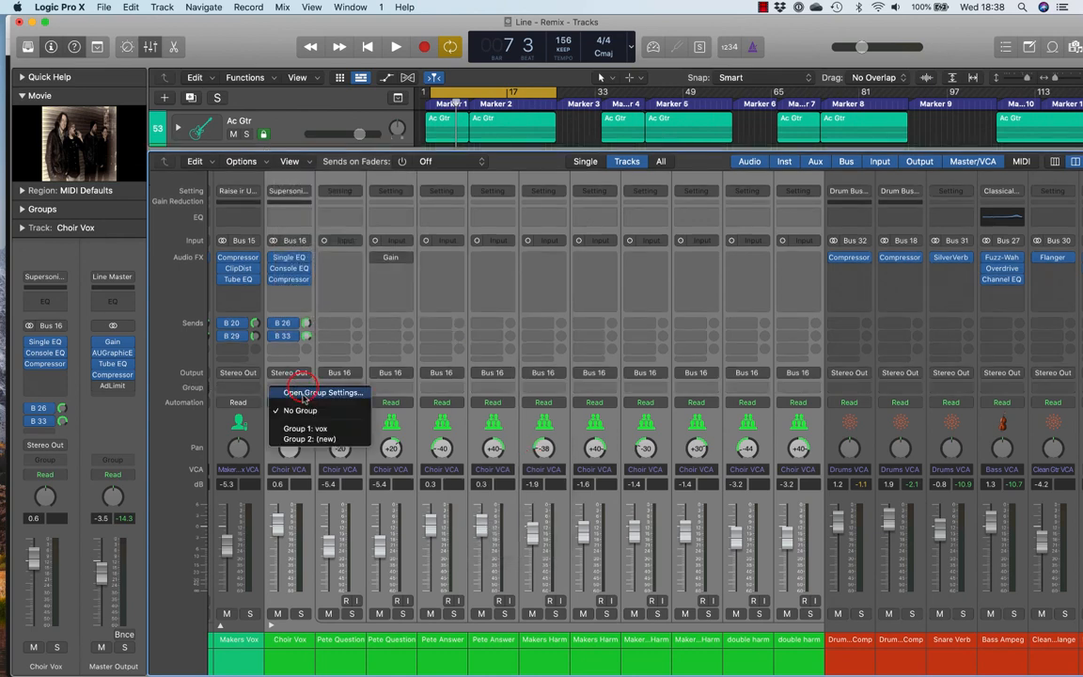
pyautogui.moveTo(304, 429)
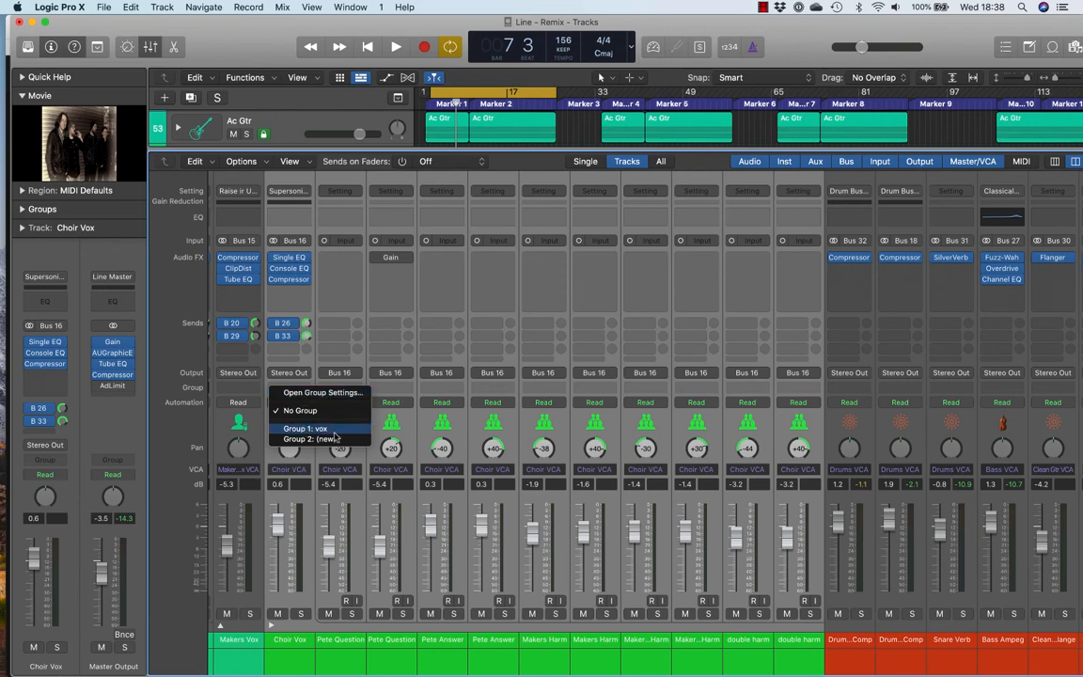
# Assign the channels to a new Group 2 and rename it Choir
pyautogui.click(305, 429)
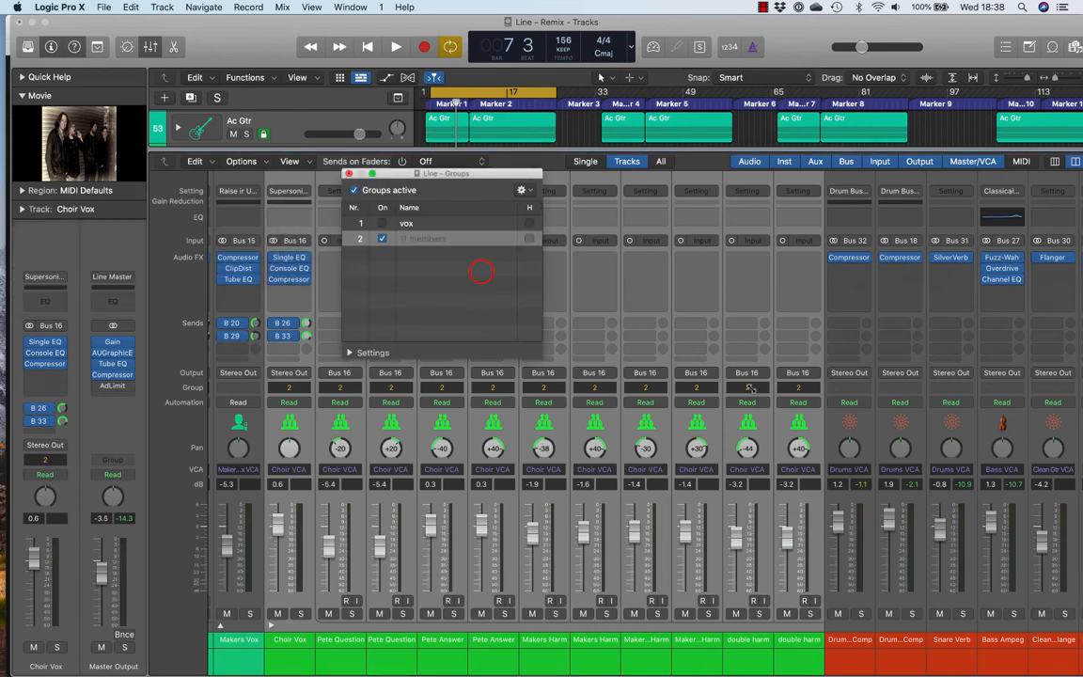
pyautogui.doubleClick(429, 237)
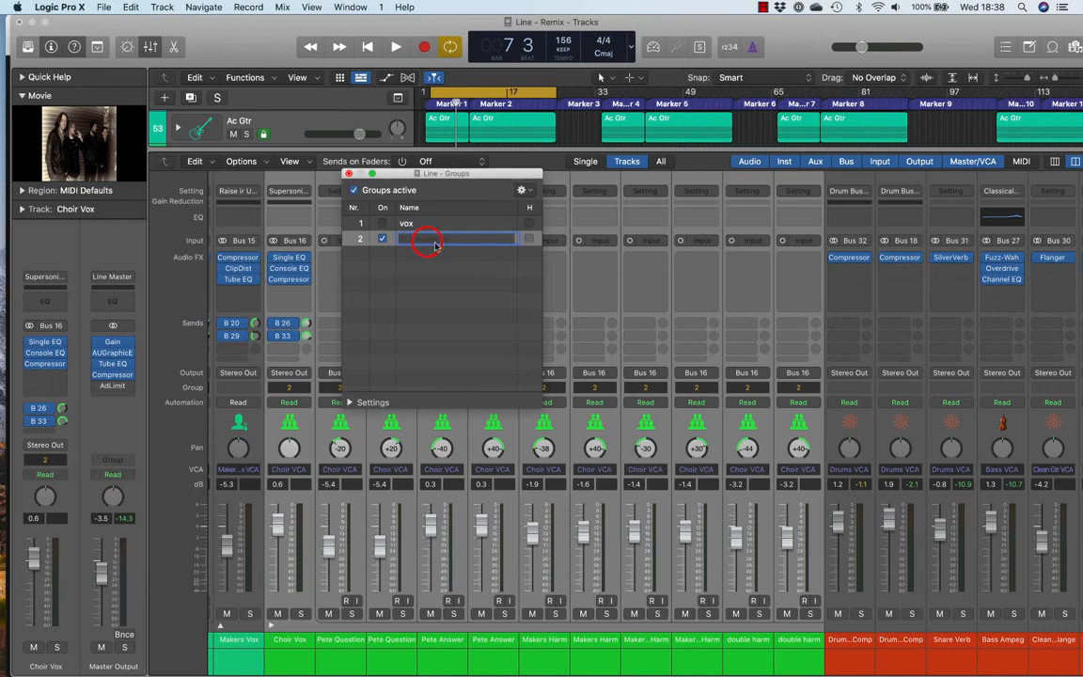
pyautogui.write('C')
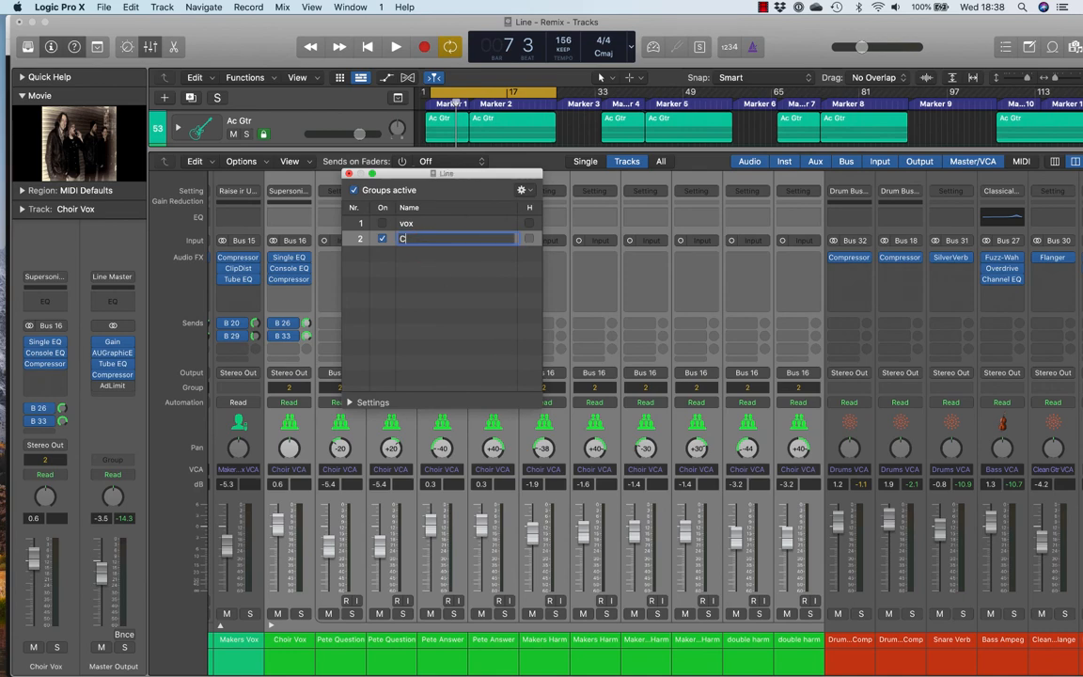
pyautogui.write('hoir')
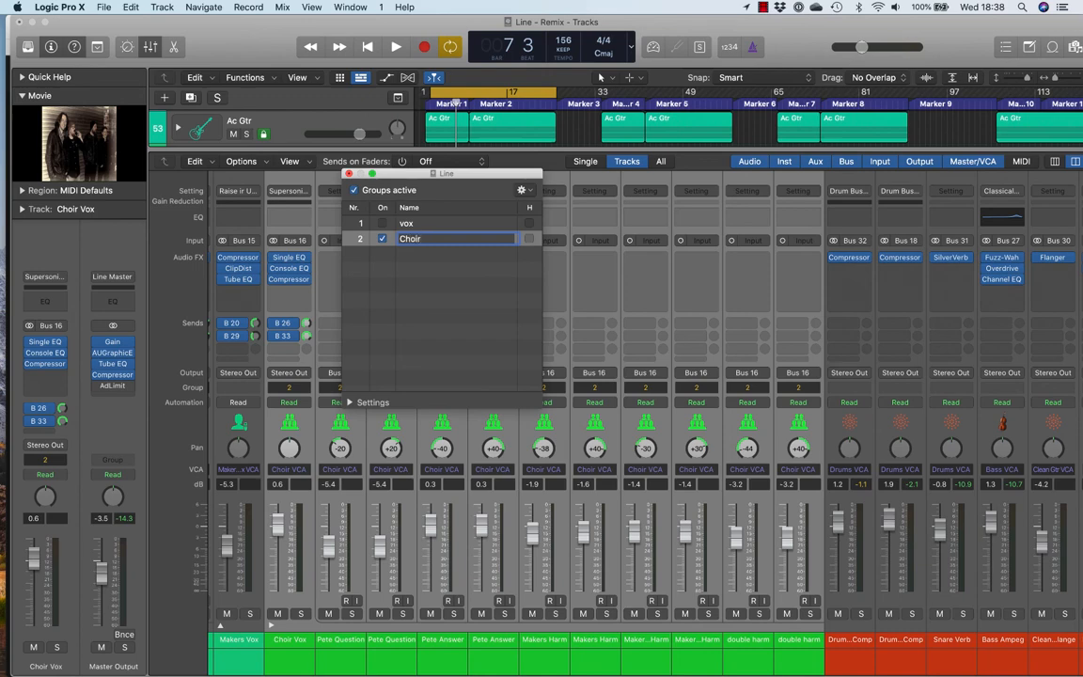
pyautogui.click(382, 236)
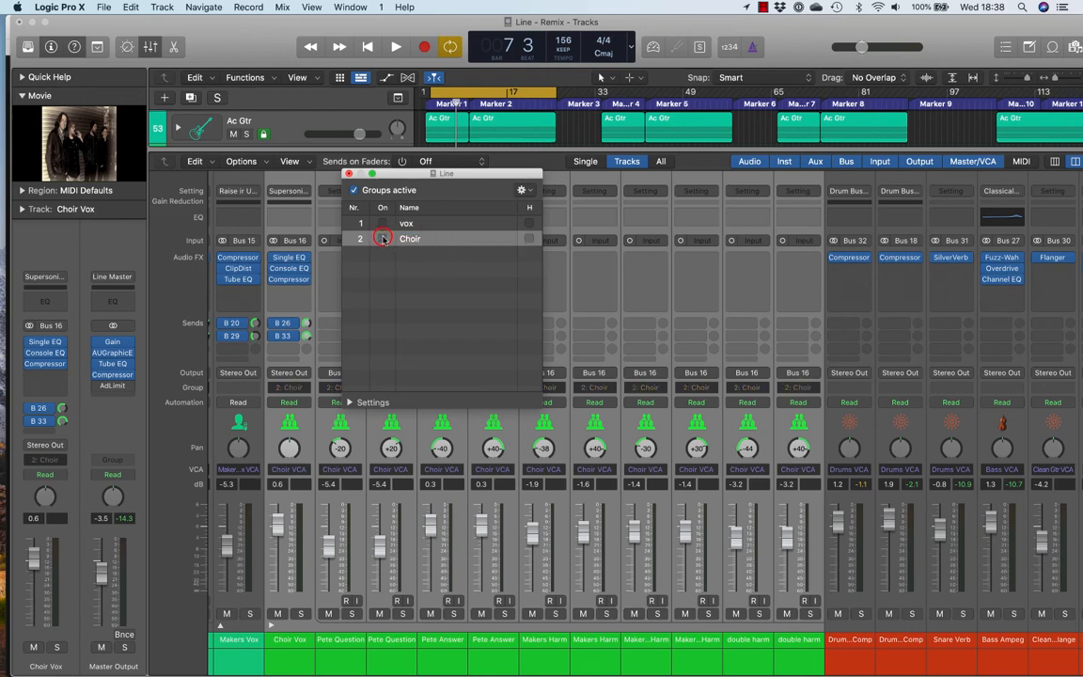
pyautogui.click(382, 237)
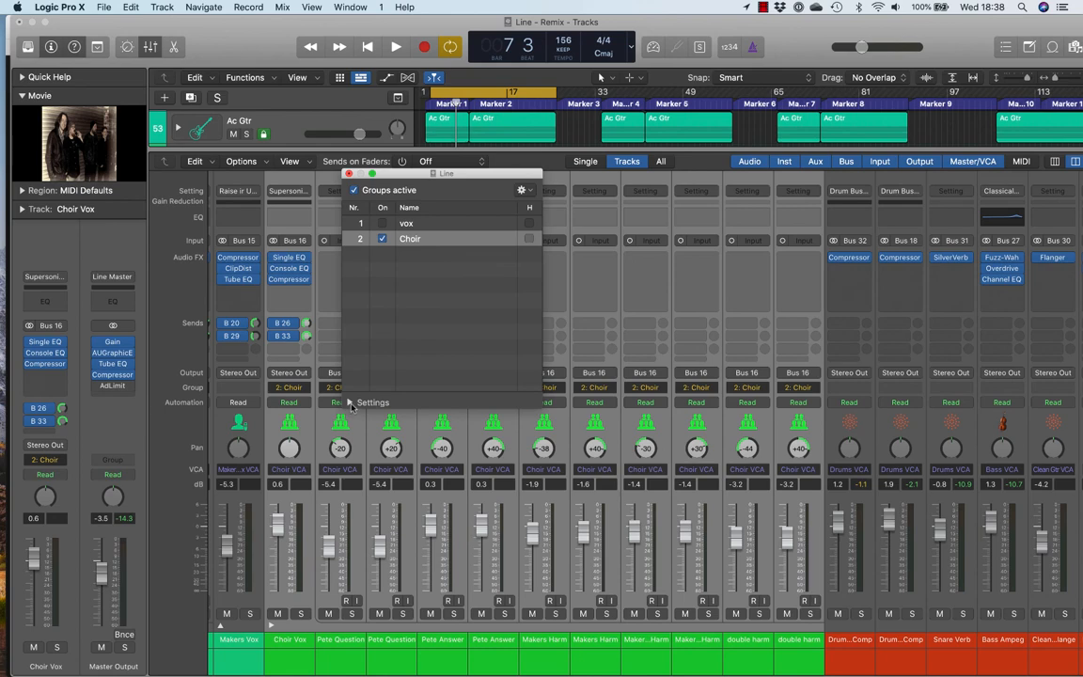
# Link volume, mute and solo in the Choir group settings and close the window
pyautogui.click(353, 402)
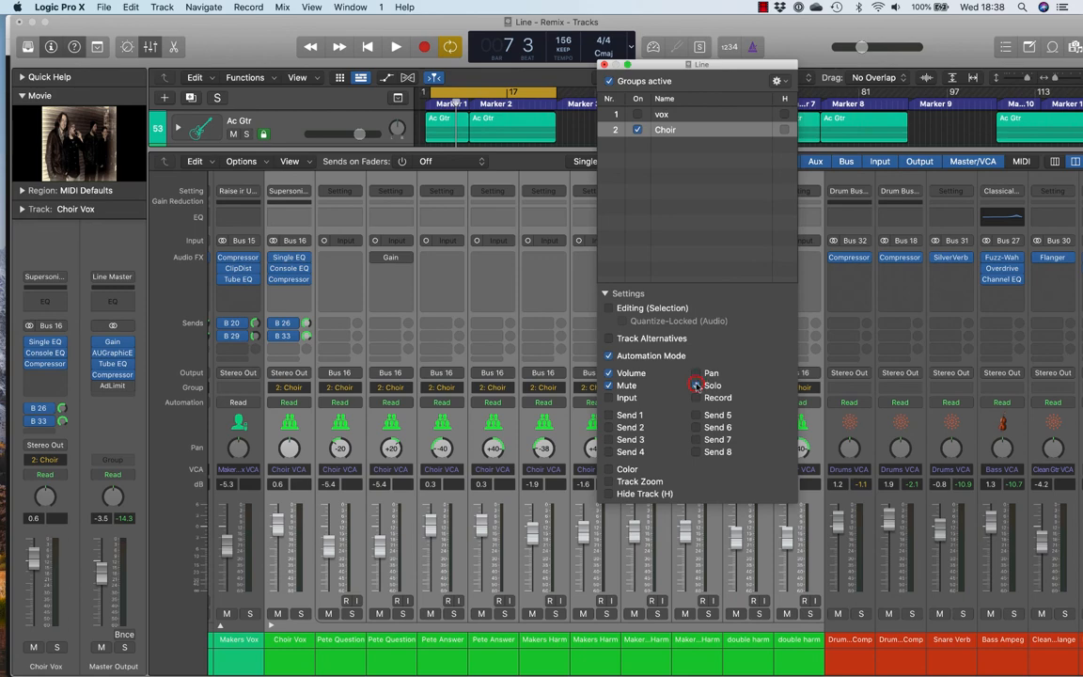
pyautogui.click(697, 386)
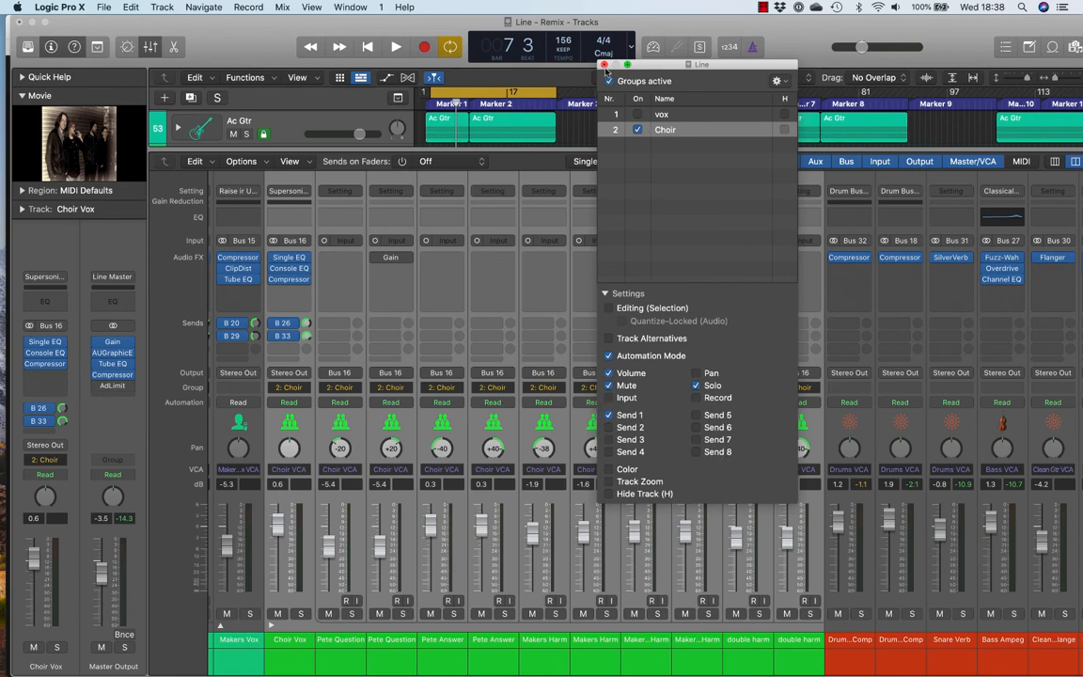
pyautogui.click(604, 64)
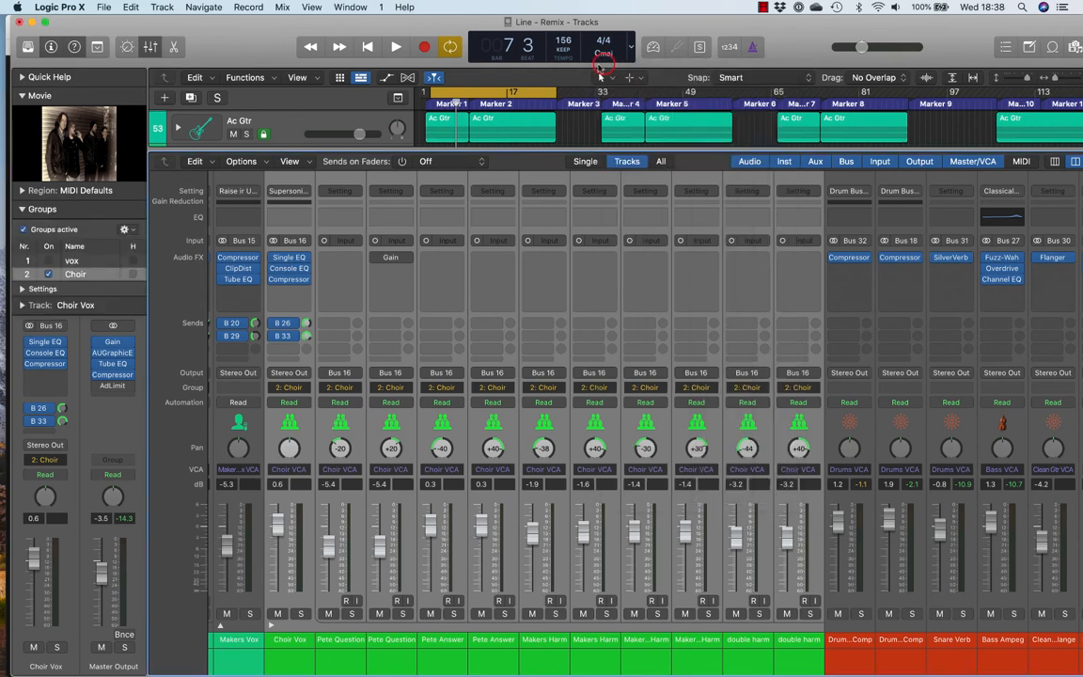
pyautogui.moveTo(470, 508)
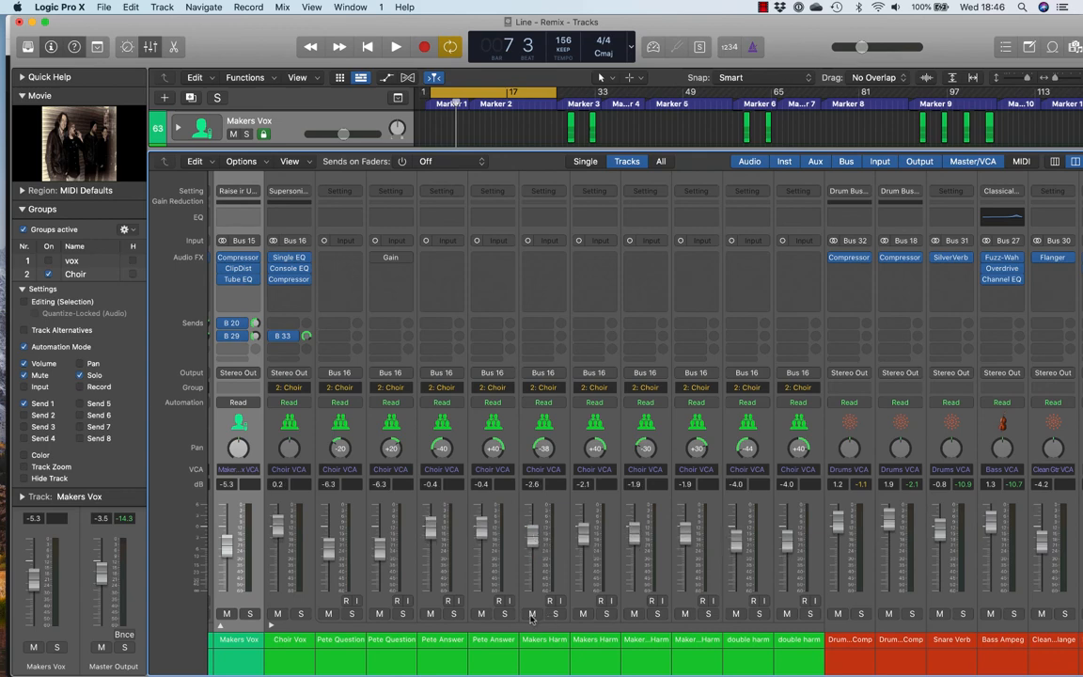
# Solo one choir channel to verify the whole Choir group solos, then unsolo it
pyautogui.click(530, 613)
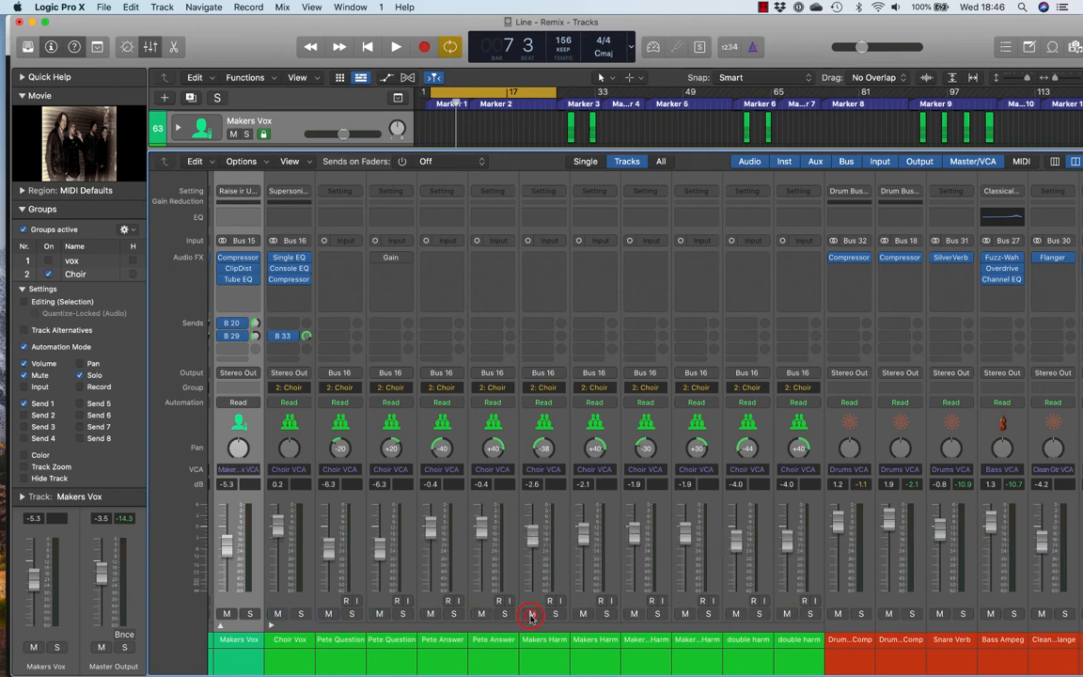
pyautogui.click(530, 613)
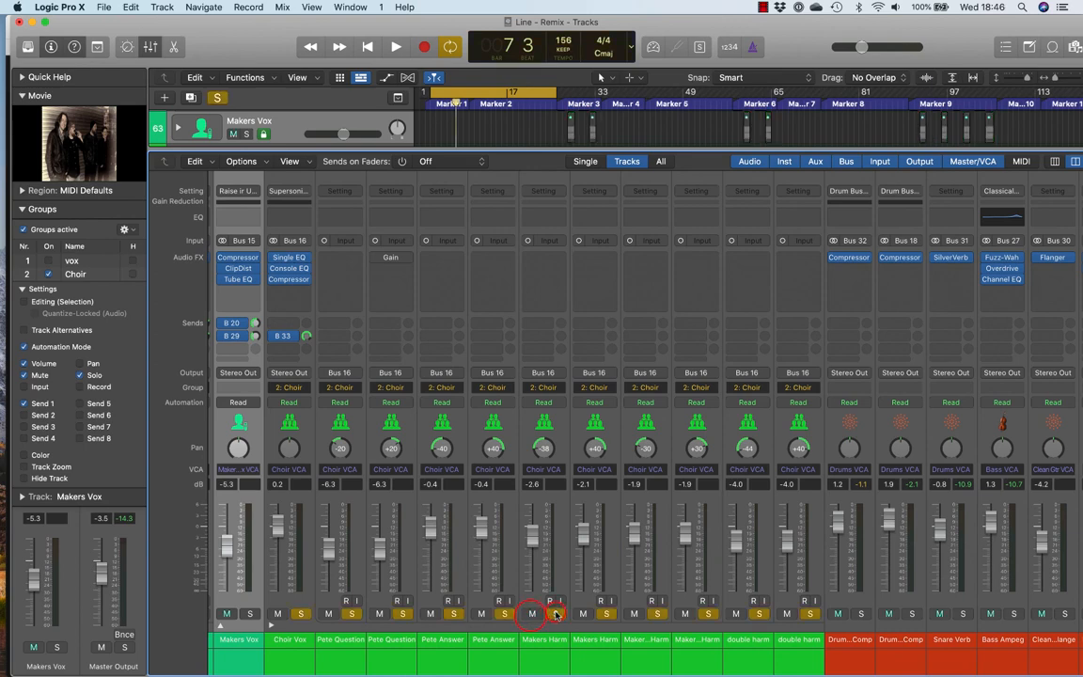
pyautogui.click(530, 613)
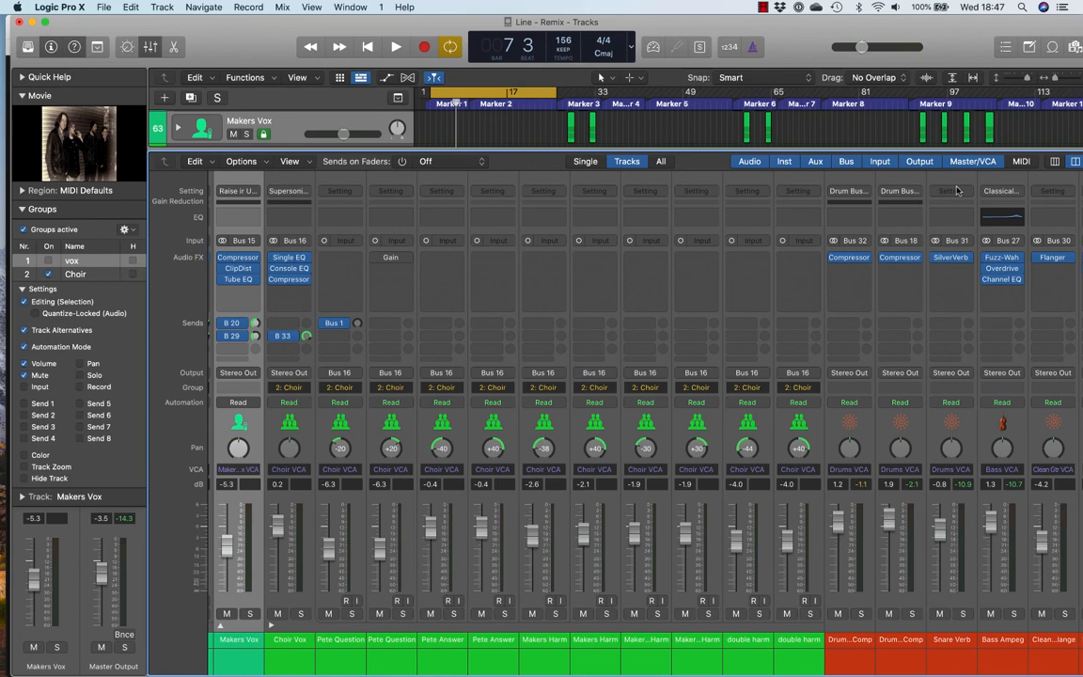
pyautogui.moveTo(433, 432)
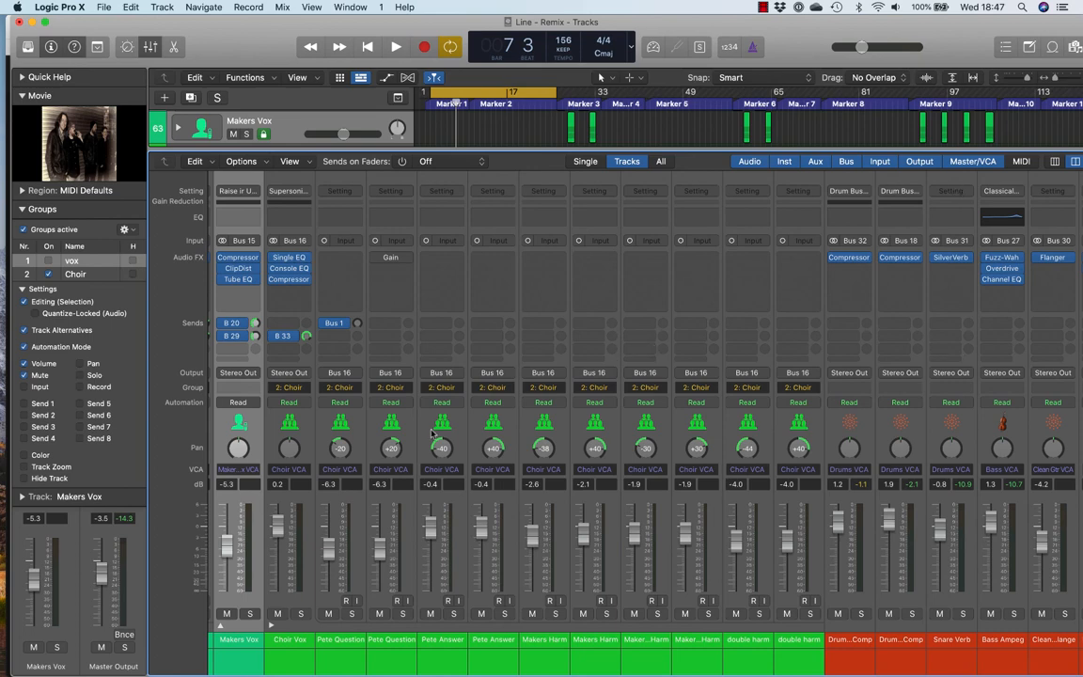